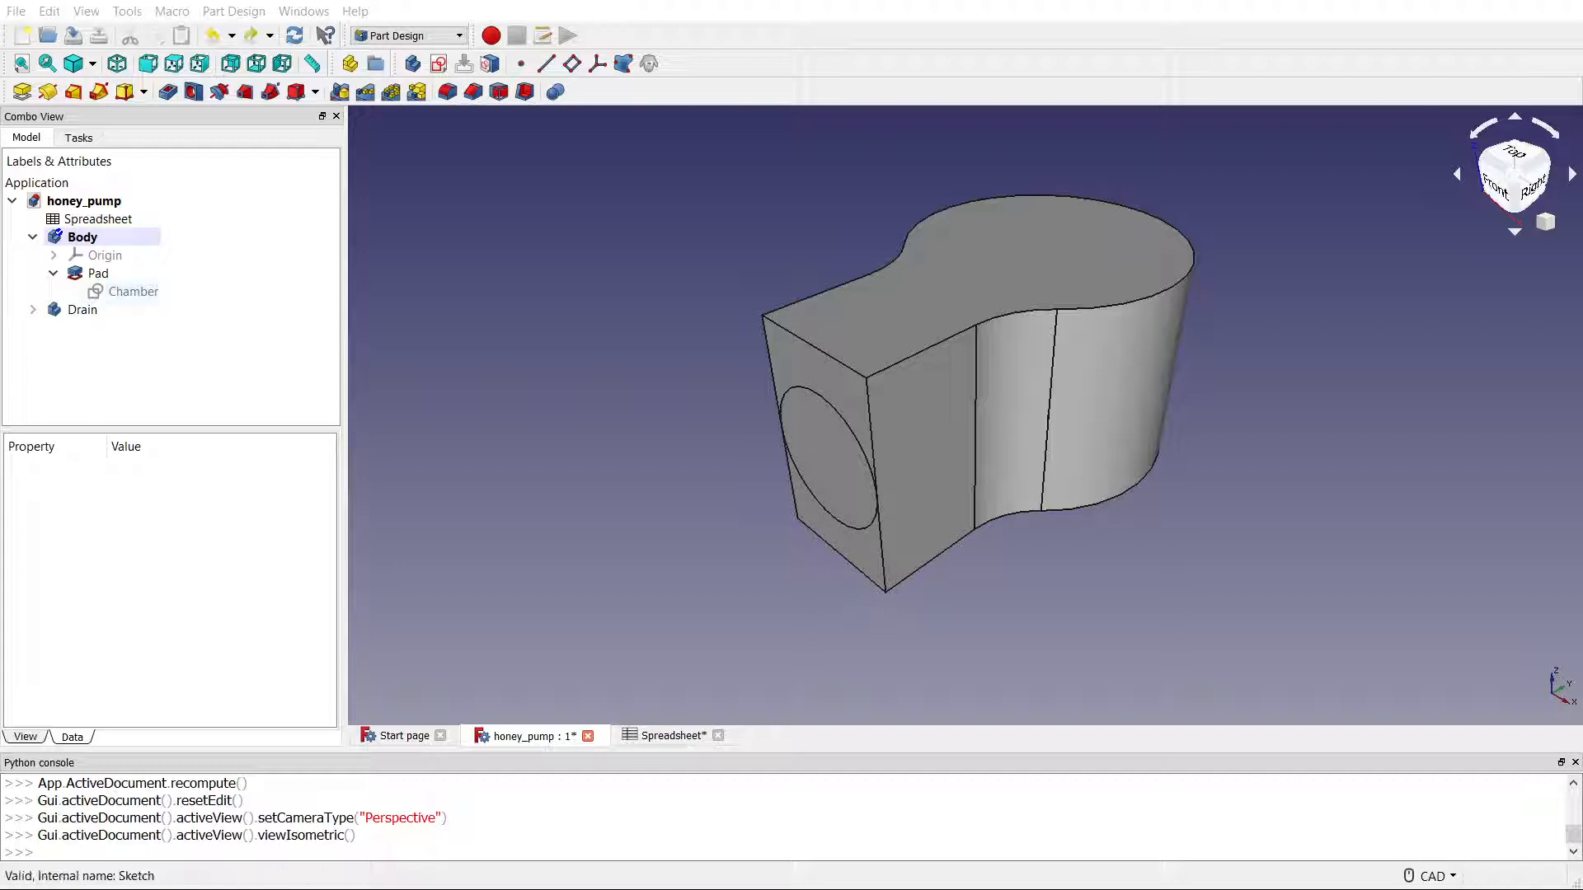
# Step: Inspect the Pad and Drain properties with Placement expanded, then begin editing the Chamber sketch
pyautogui.click(95, 274)
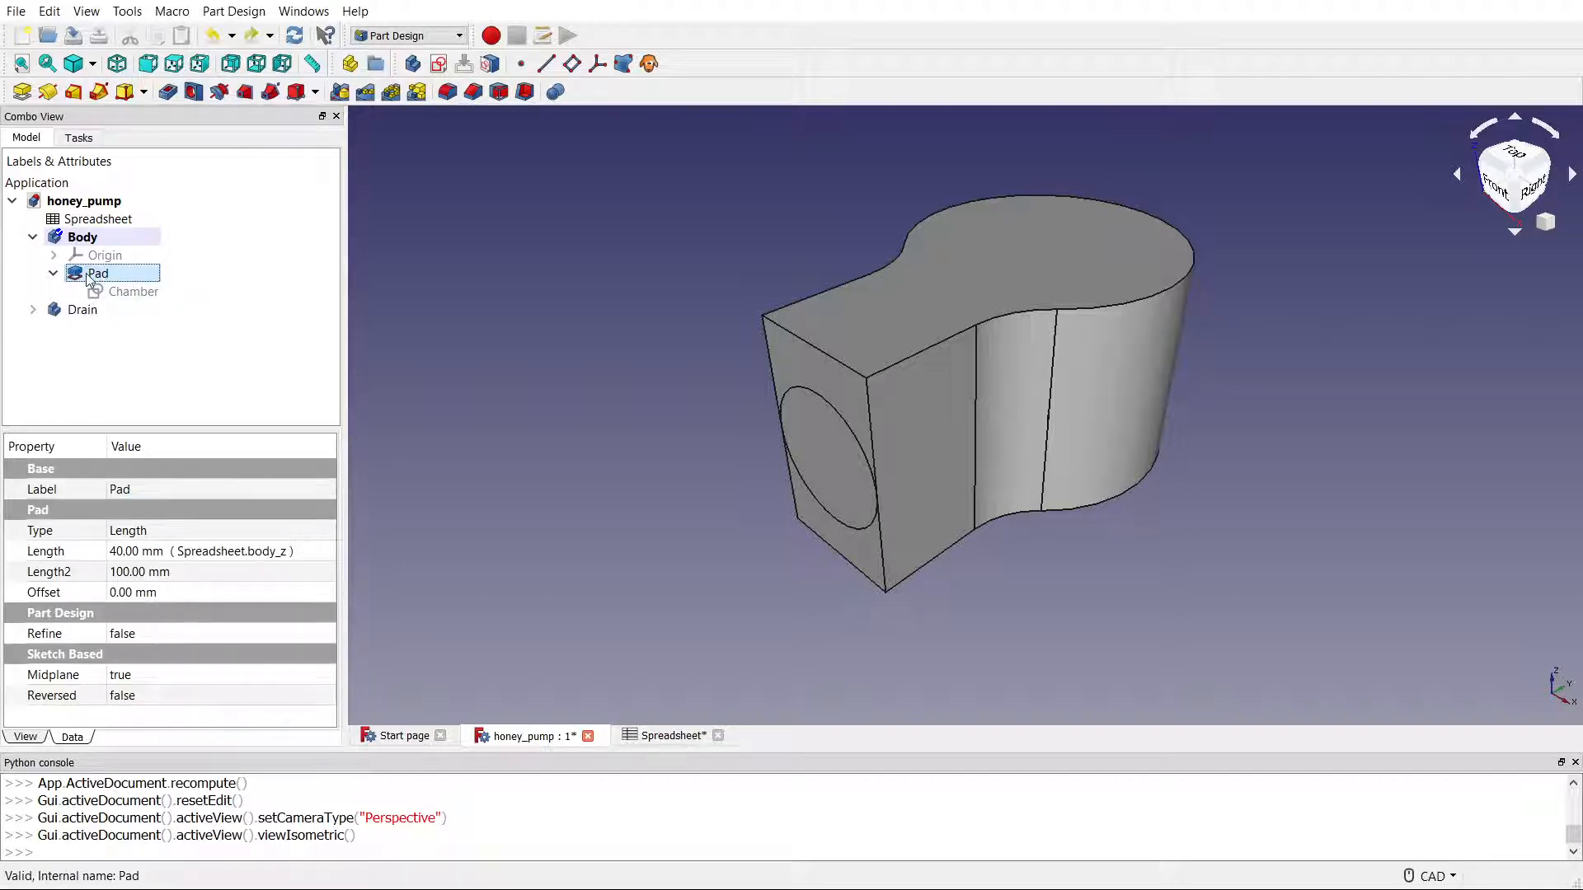
pyautogui.moveTo(832, 447)
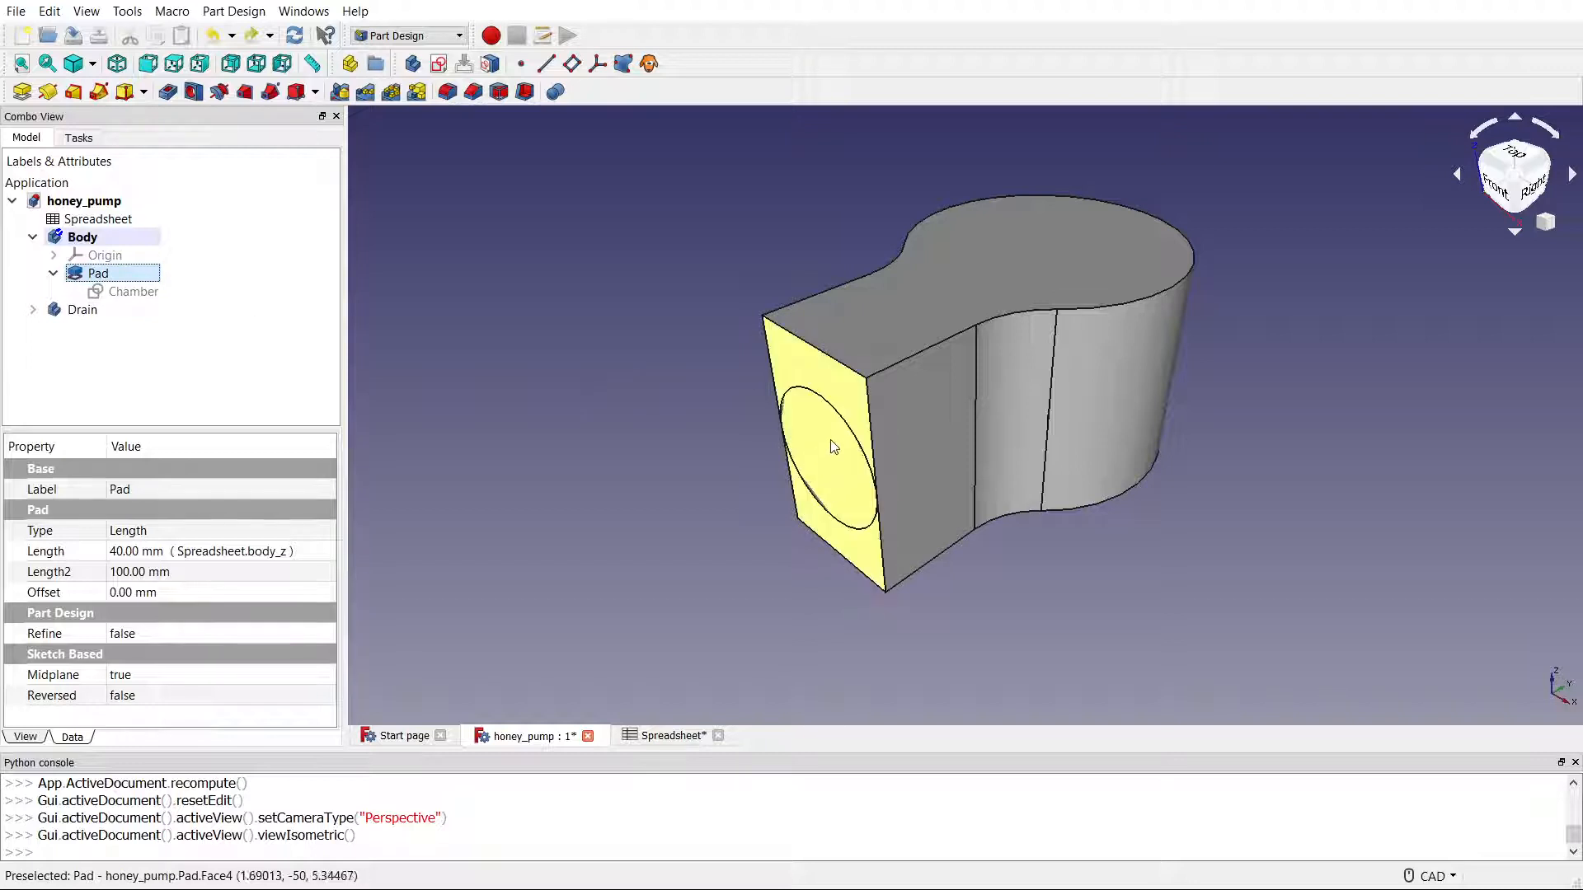
pyautogui.click(82, 310)
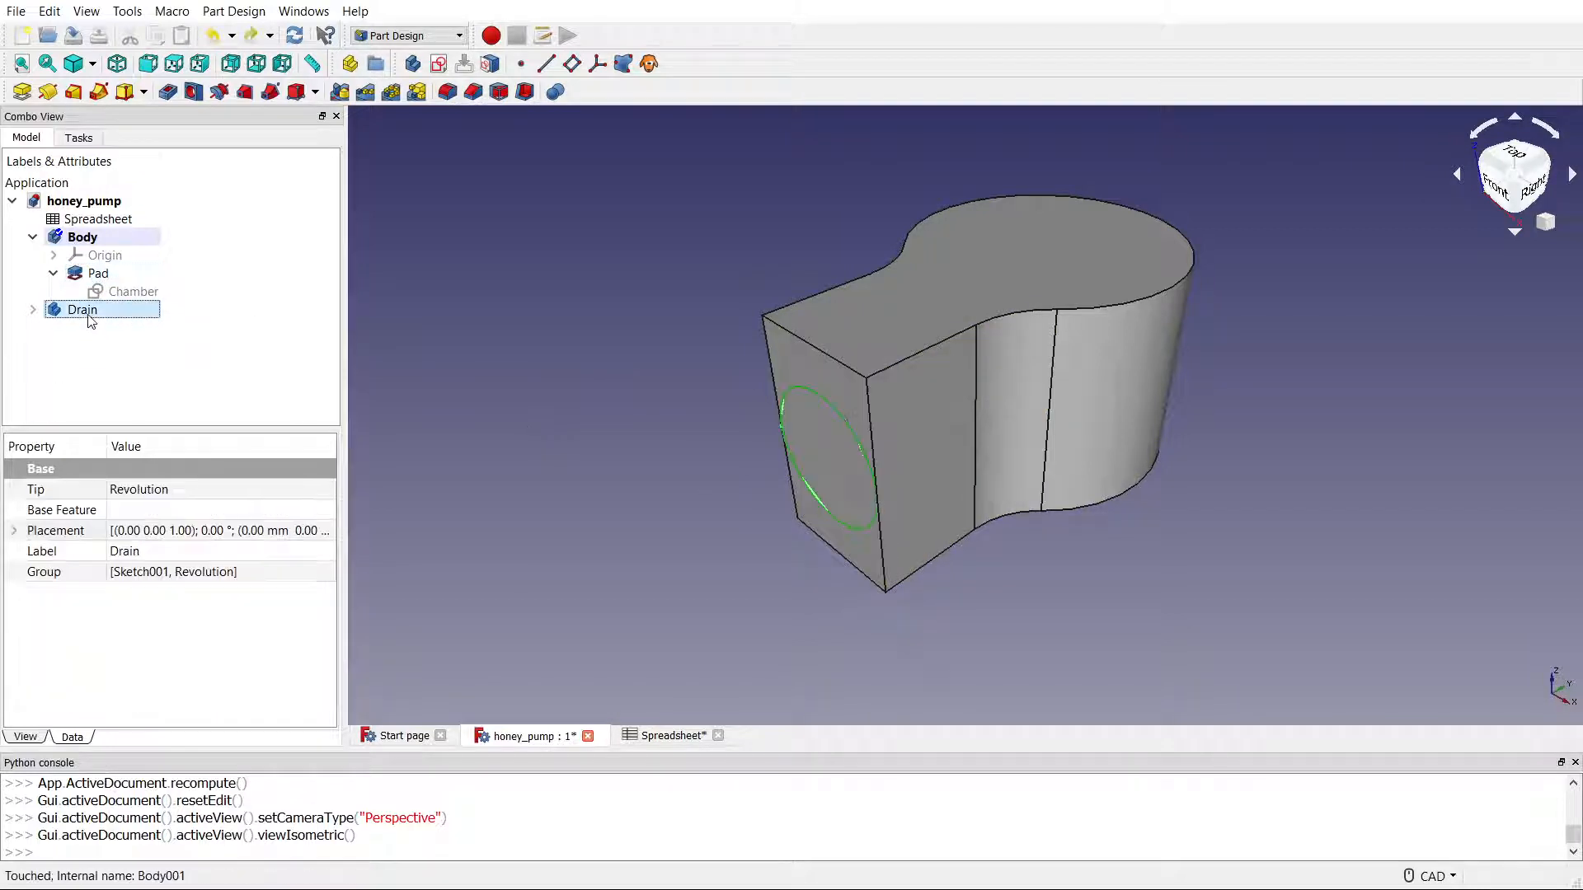
pyautogui.click(13, 531)
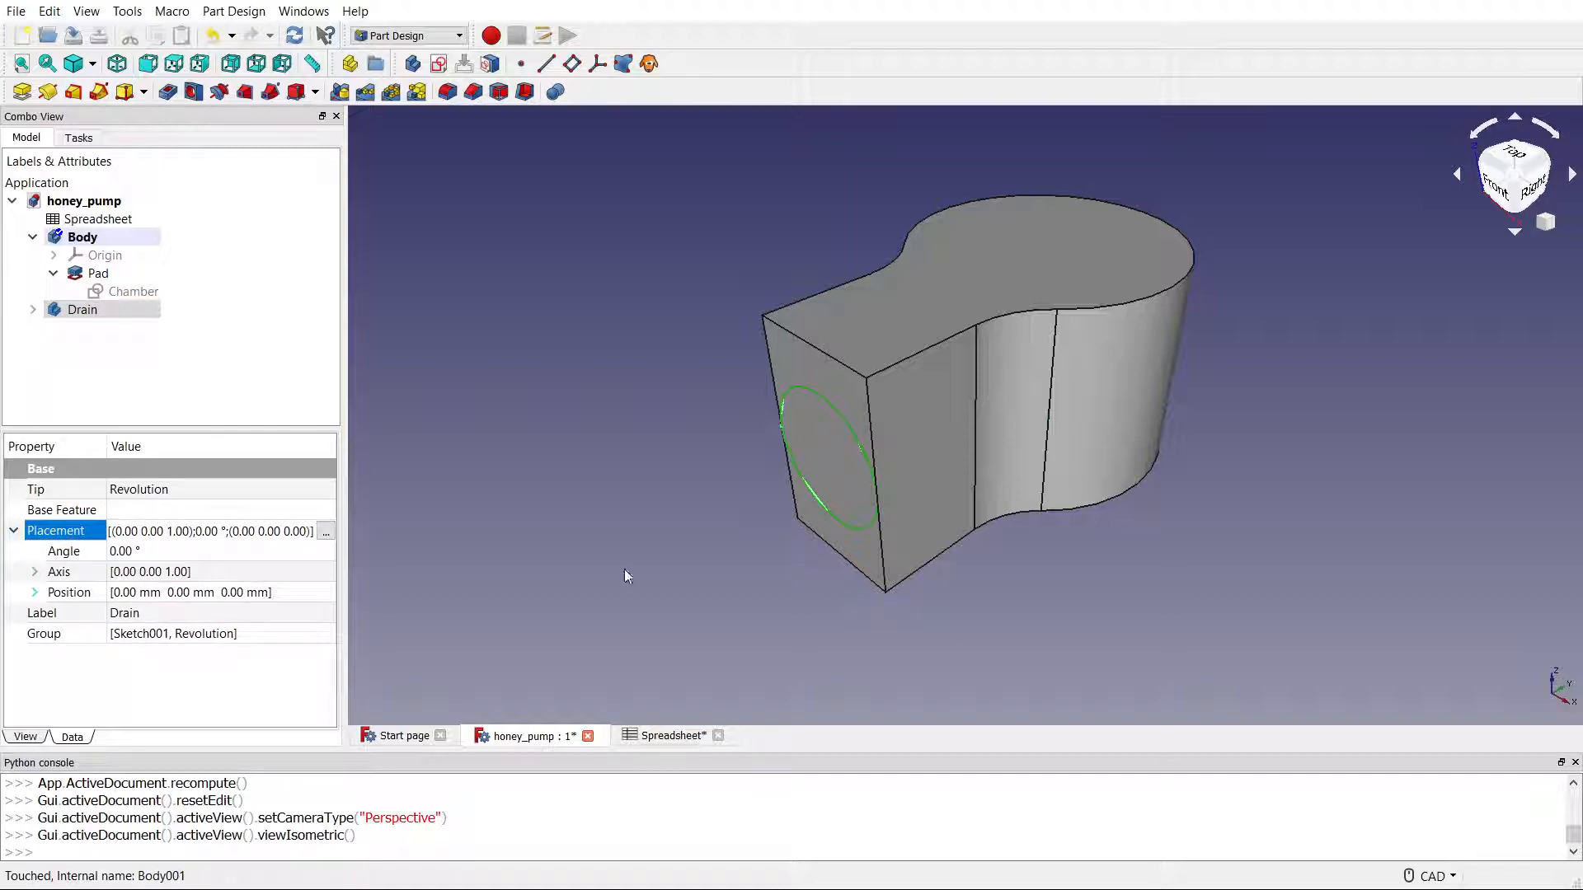
pyautogui.moveTo(859, 468)
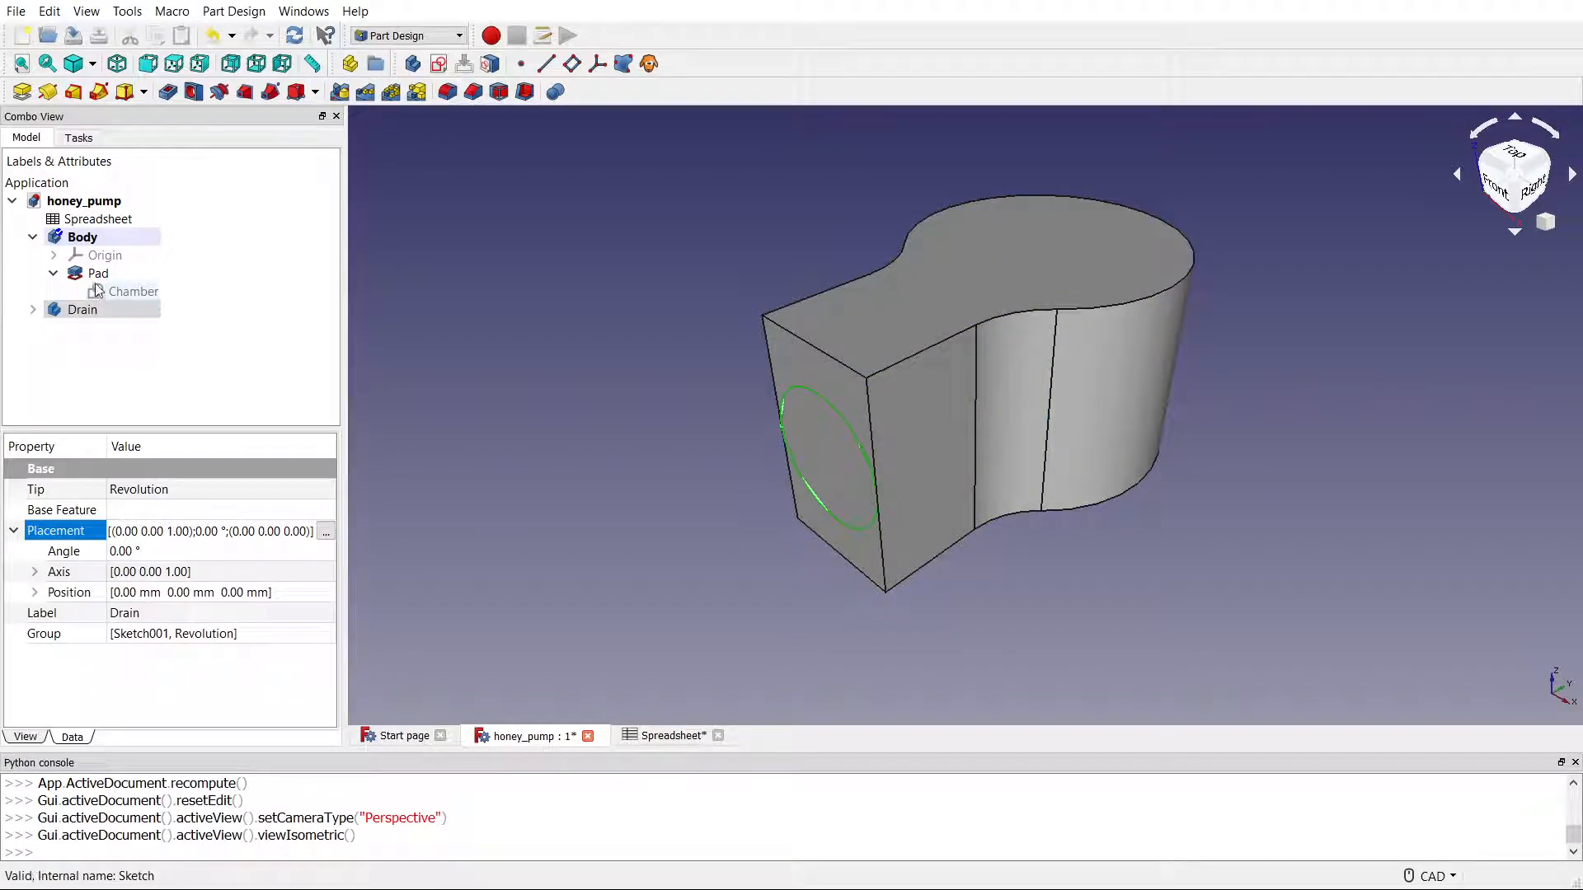
pyautogui.click(97, 274)
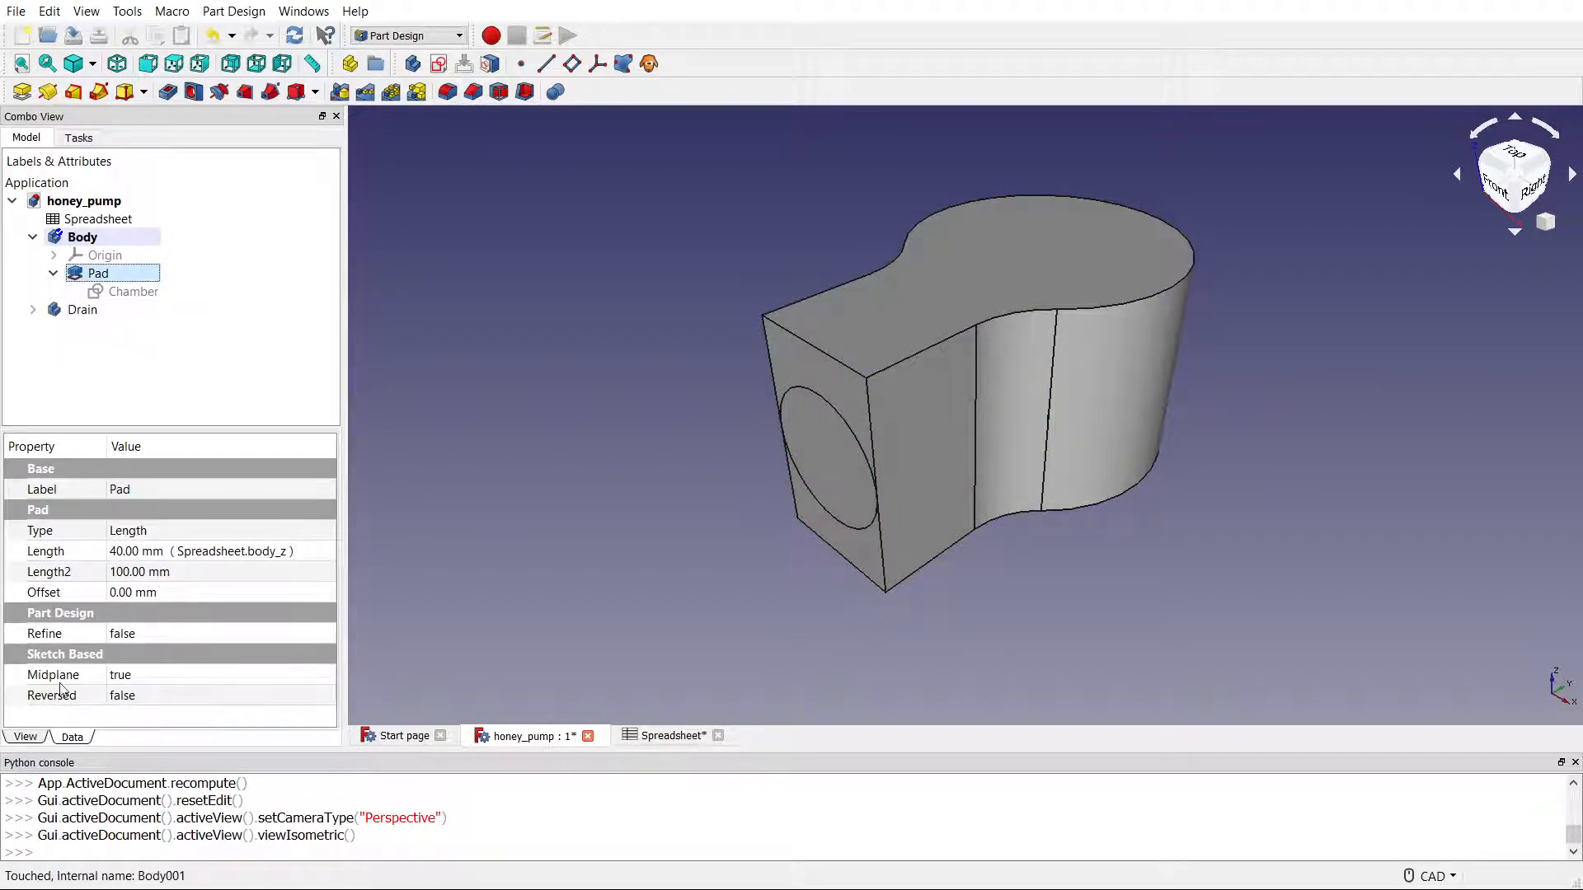
pyautogui.click(122, 674)
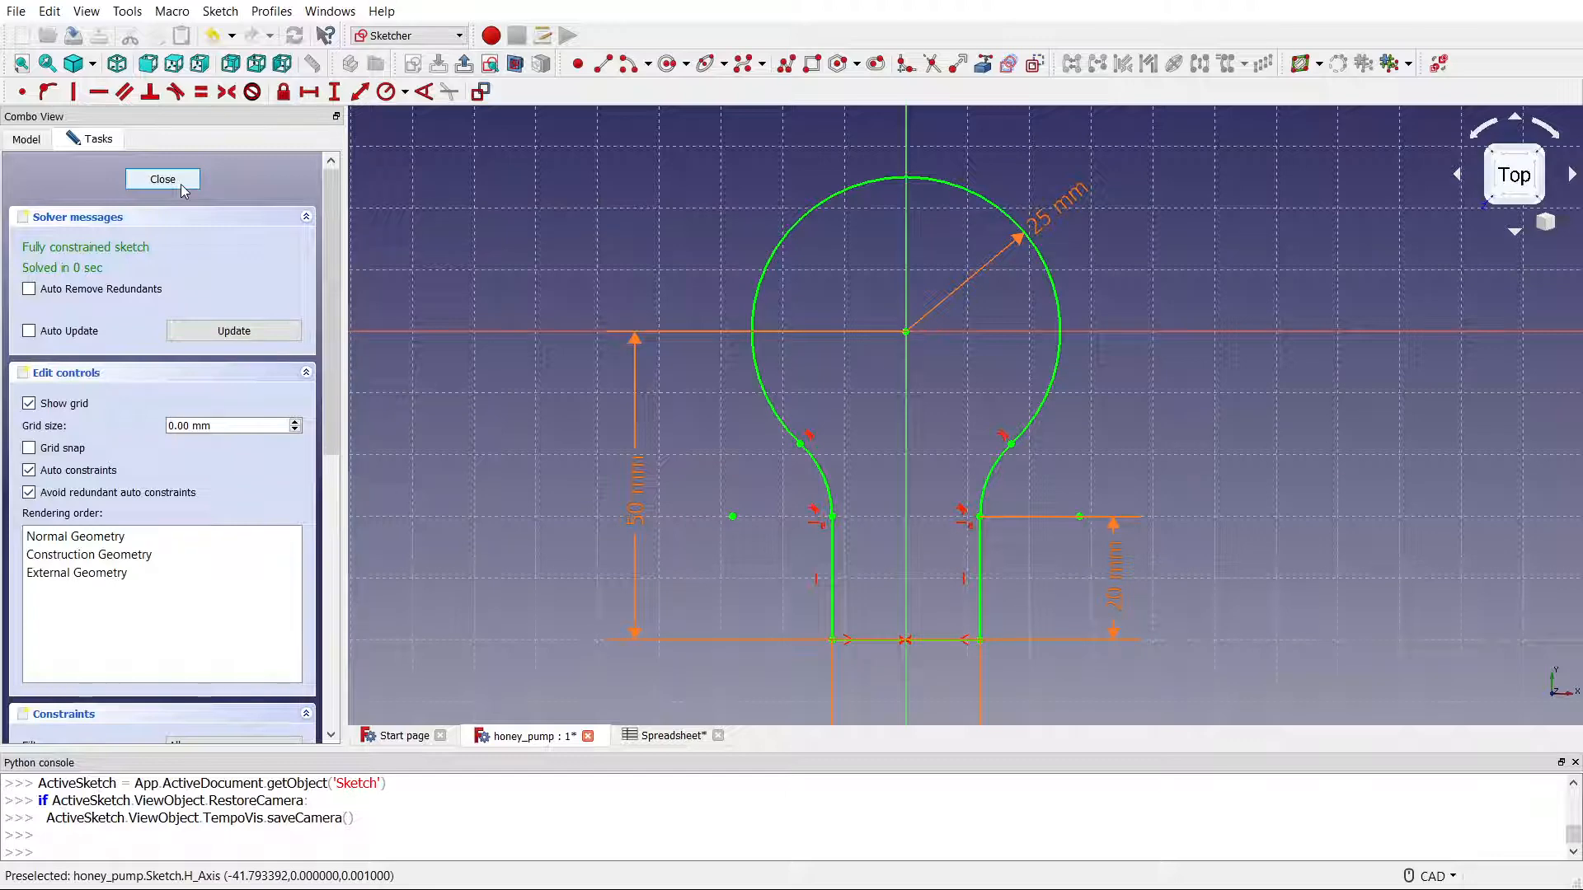
# Step: Close the Chamber sketch to return to the 3D pump body model
pyautogui.click(161, 178)
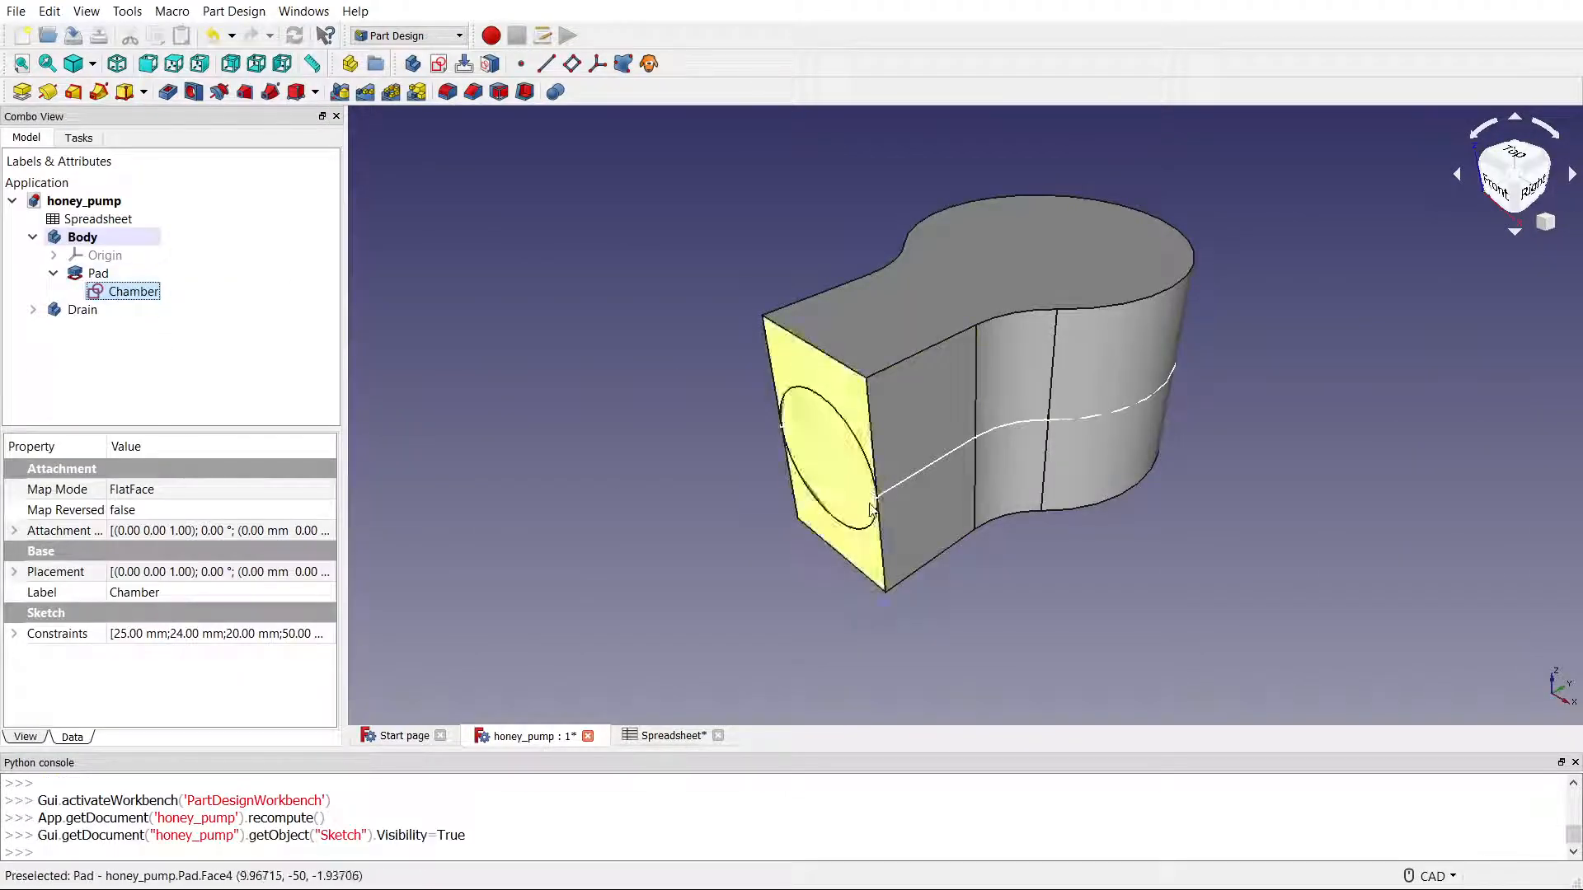
pyautogui.moveTo(876, 558)
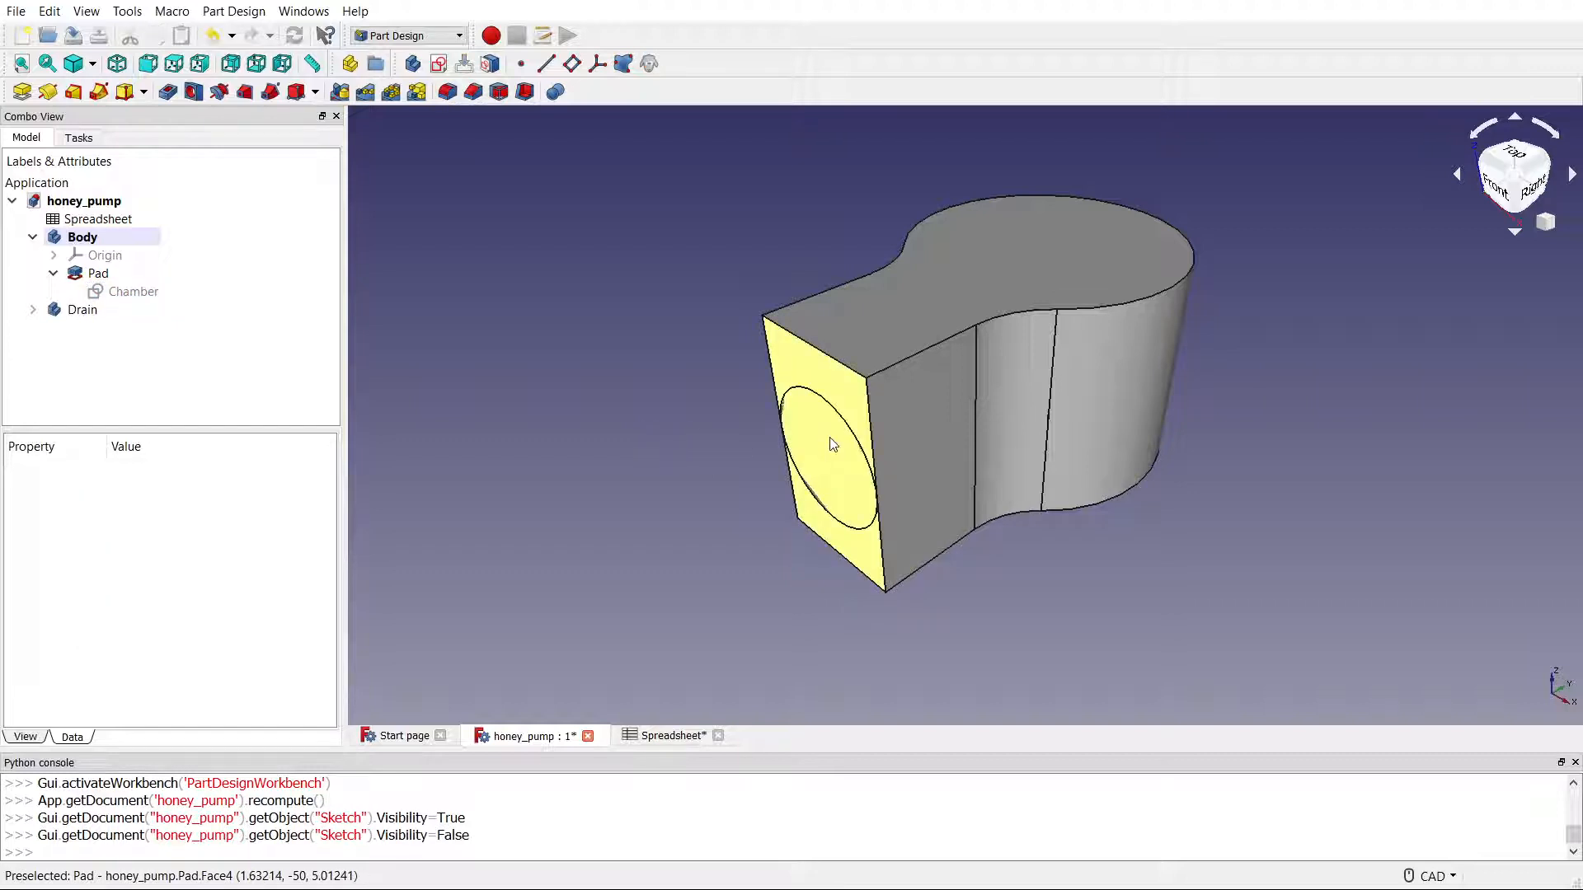
pyautogui.moveTo(574, 465)
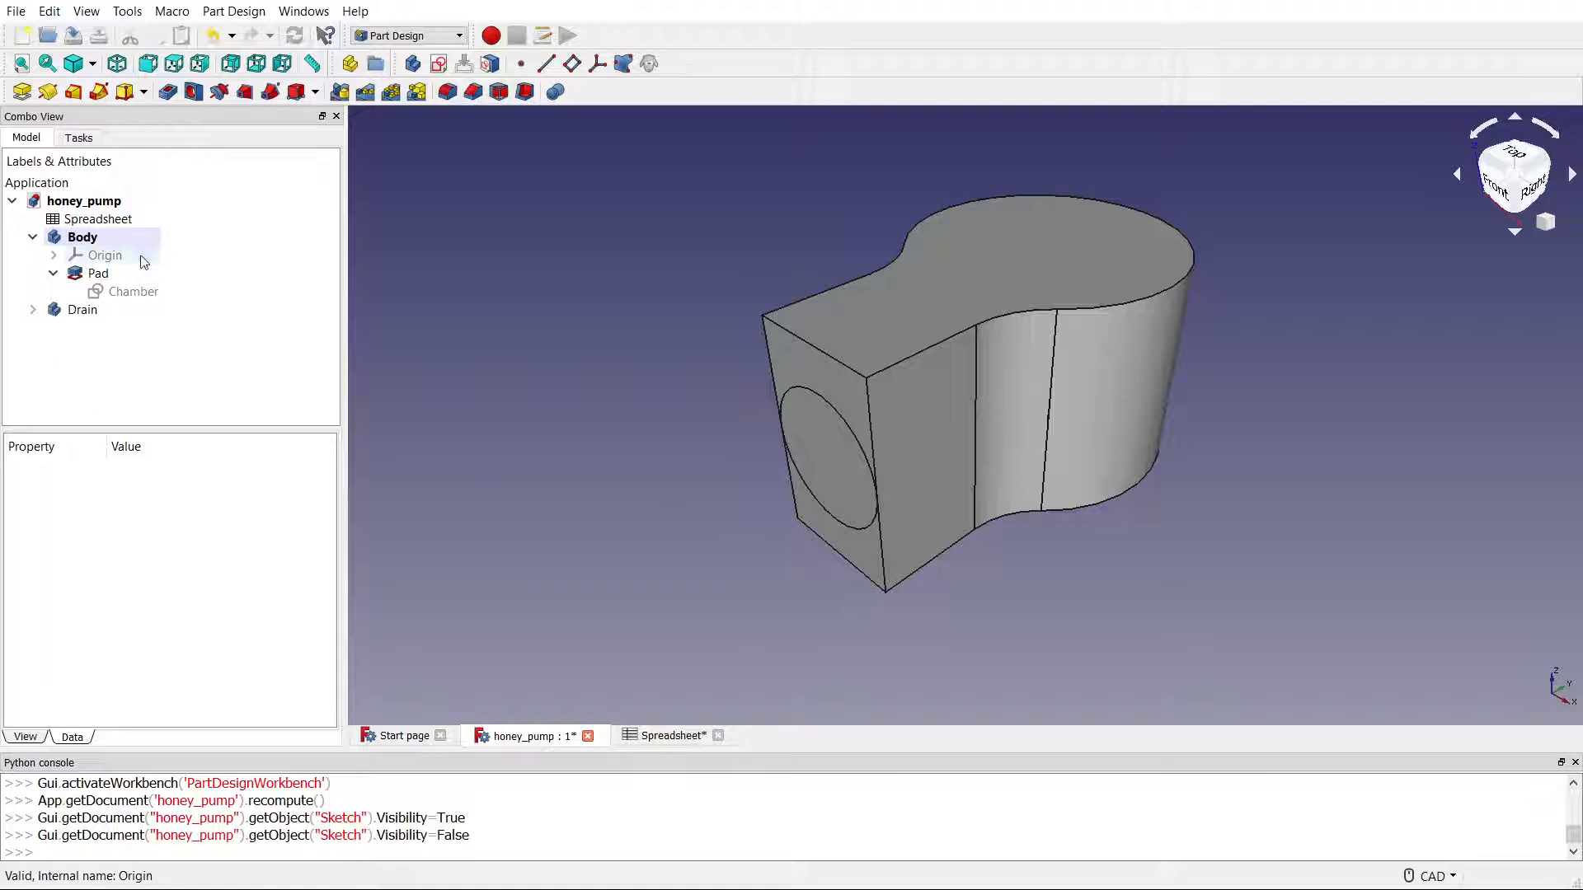
# Step: Create a Part Design Boolean on Body that cuts the added Drain body out of it
pyautogui.click(82, 237)
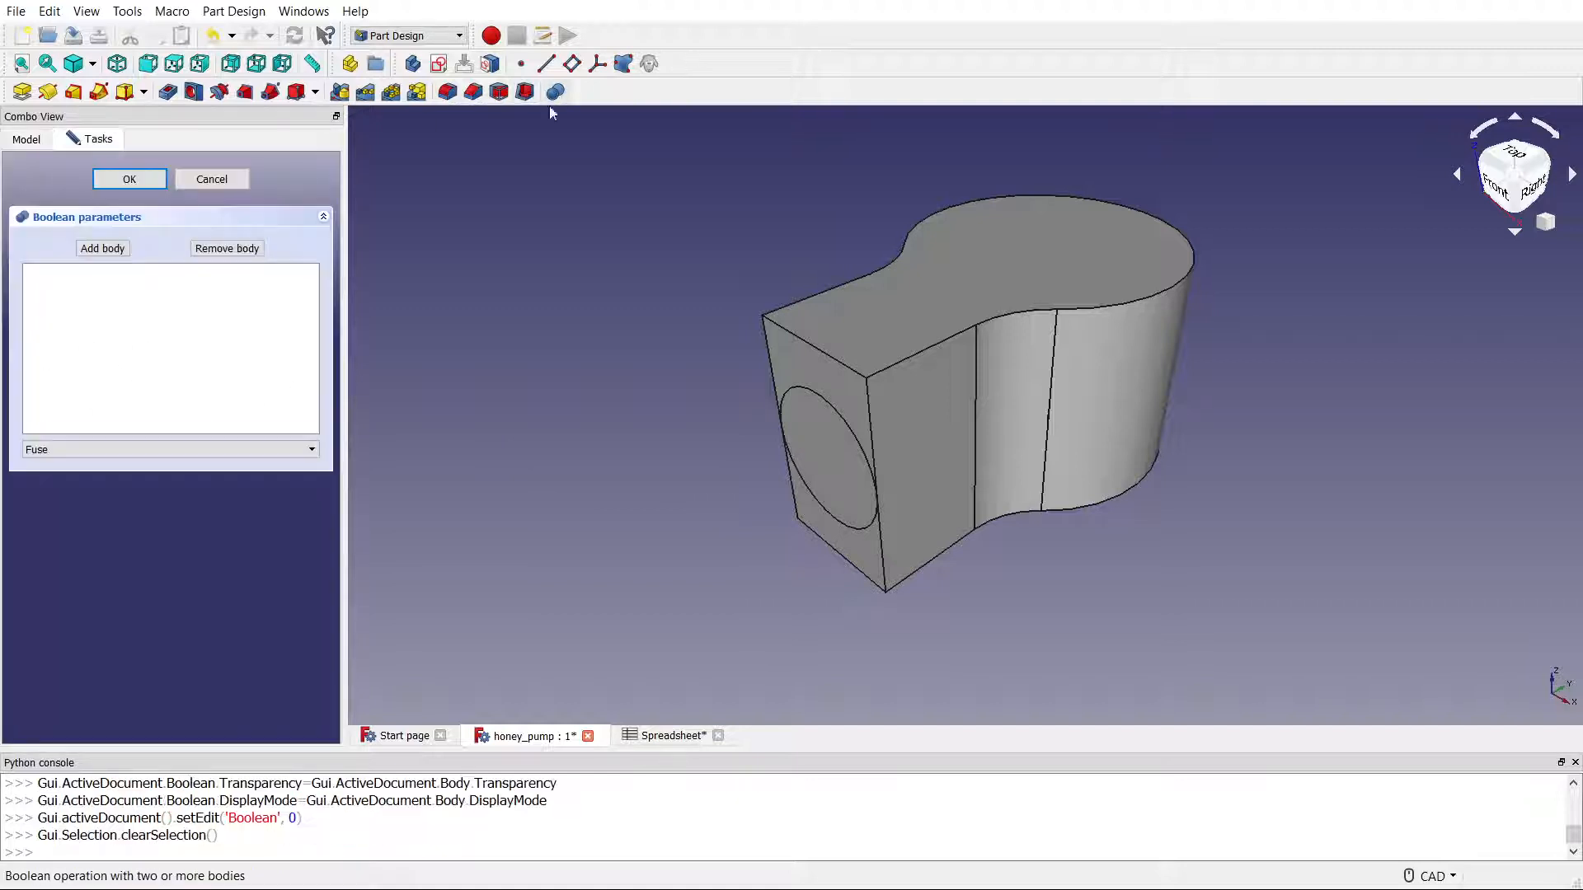
pyautogui.click(102, 247)
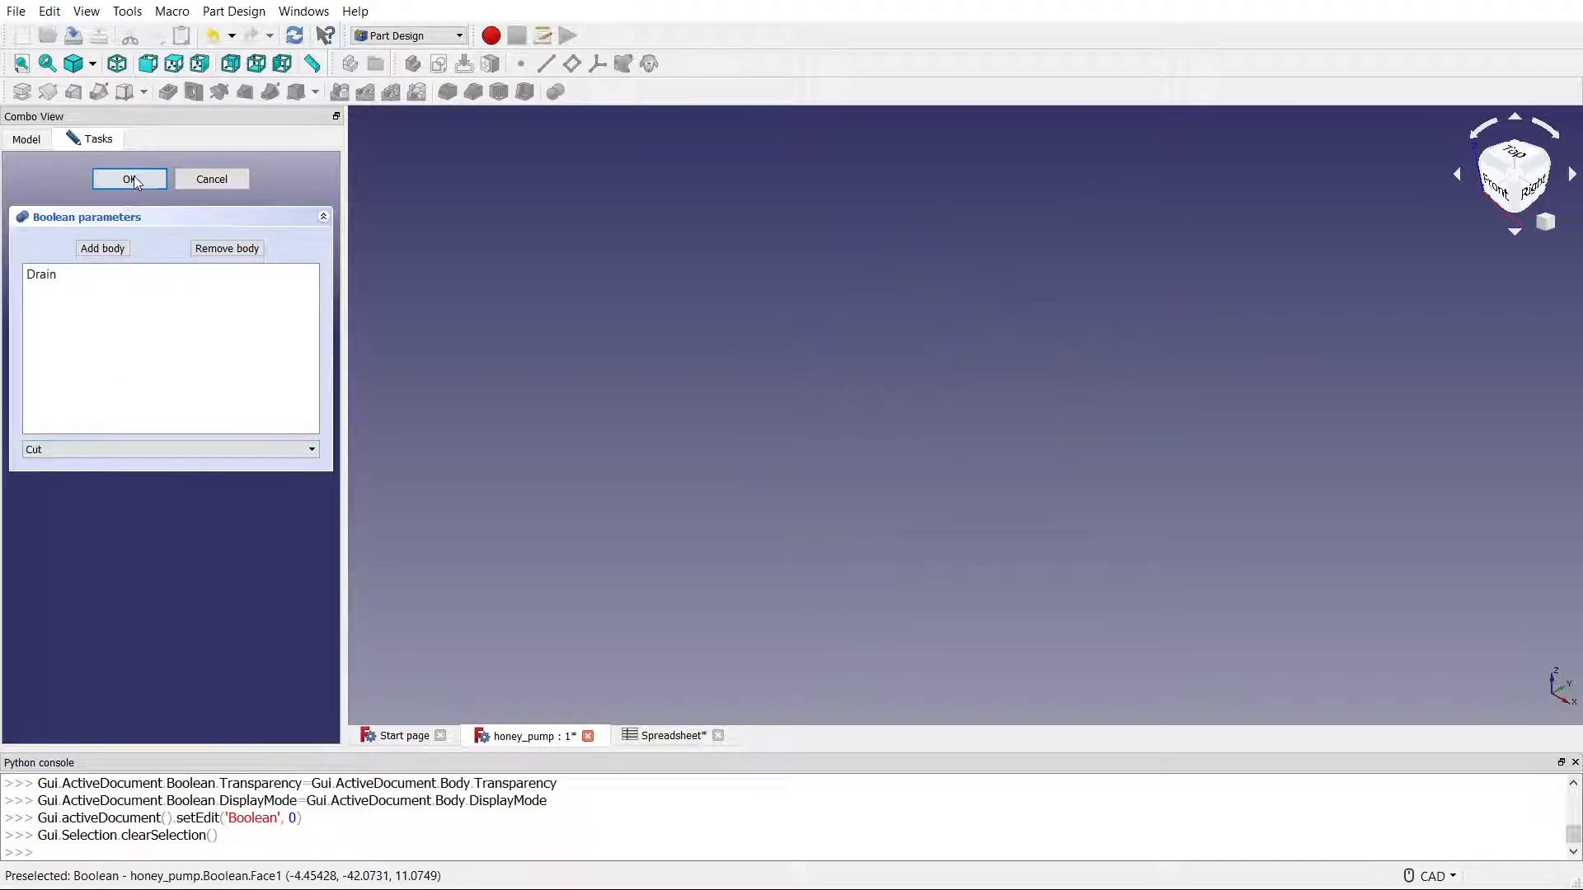
pyautogui.click(128, 179)
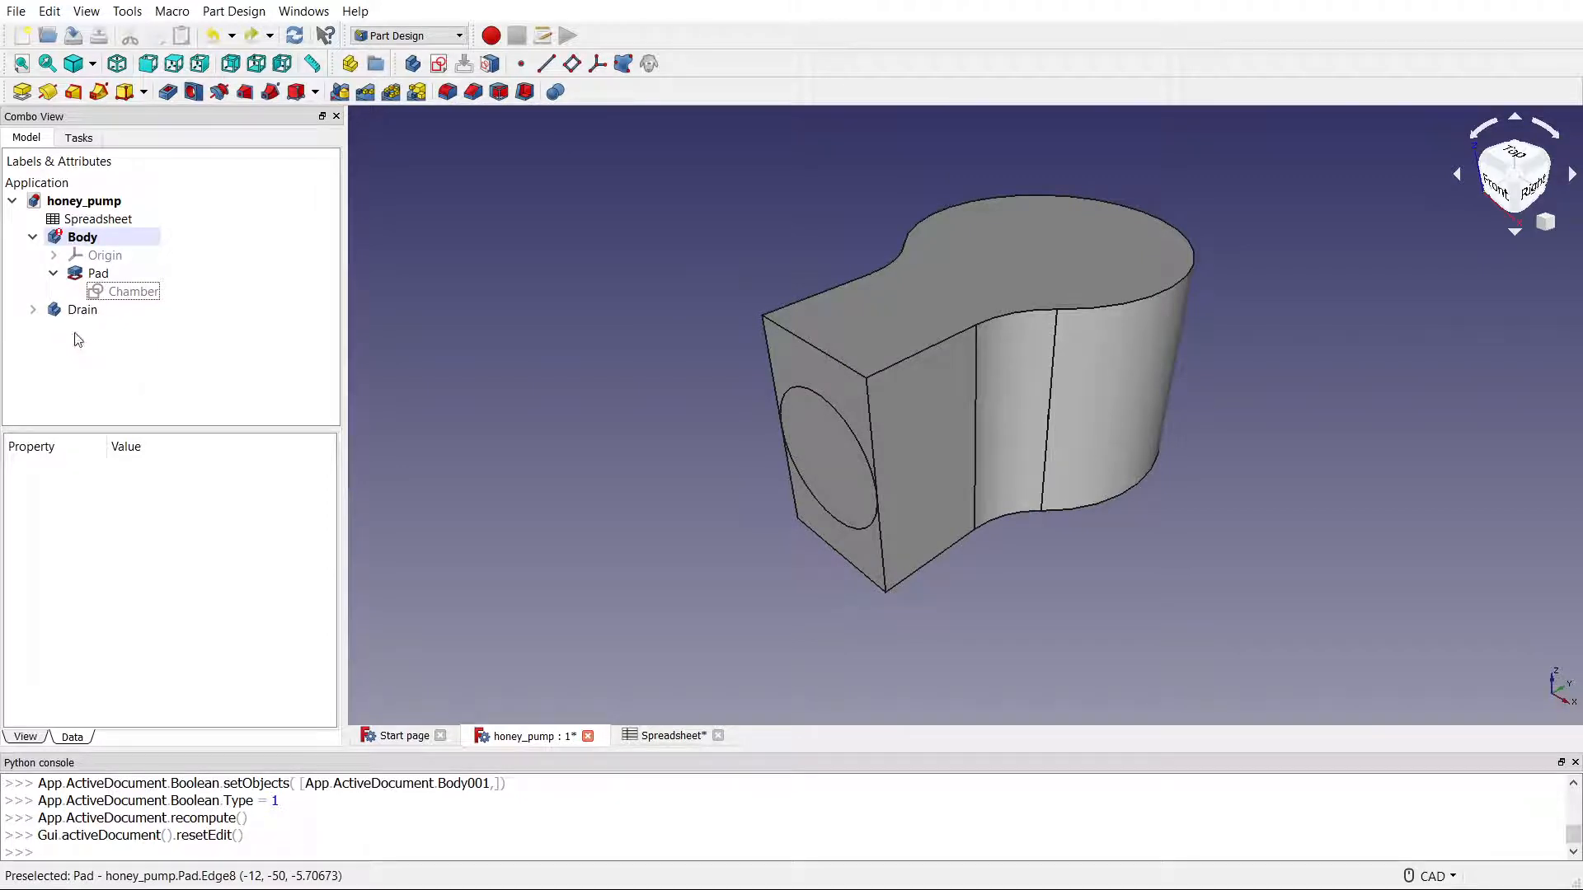
pyautogui.click(98, 273)
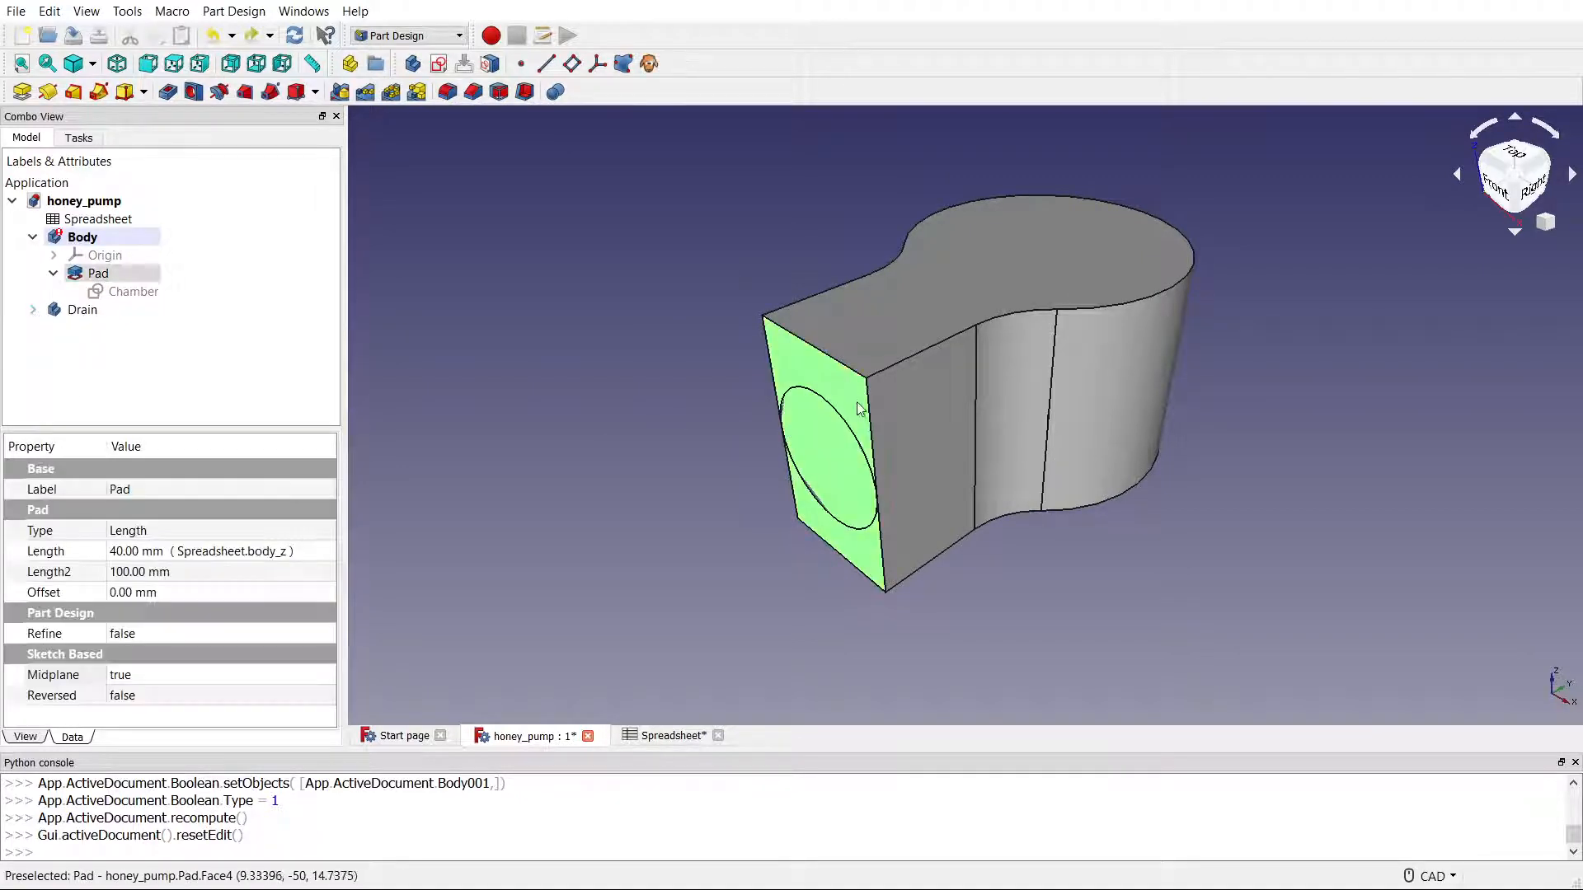
pyautogui.click(81, 238)
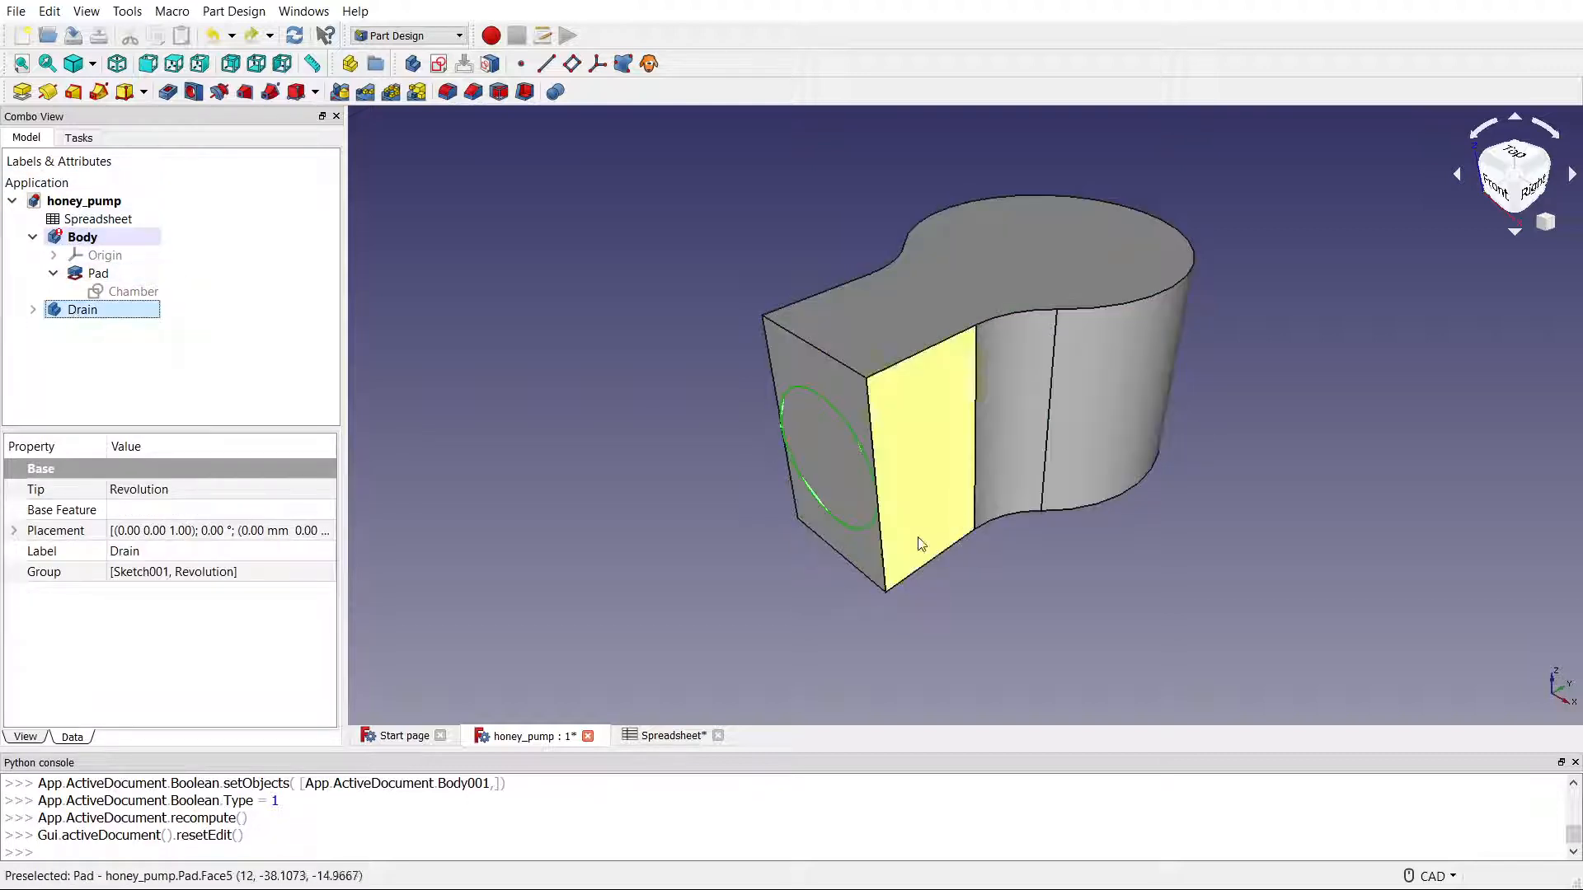
pyautogui.click(916, 646)
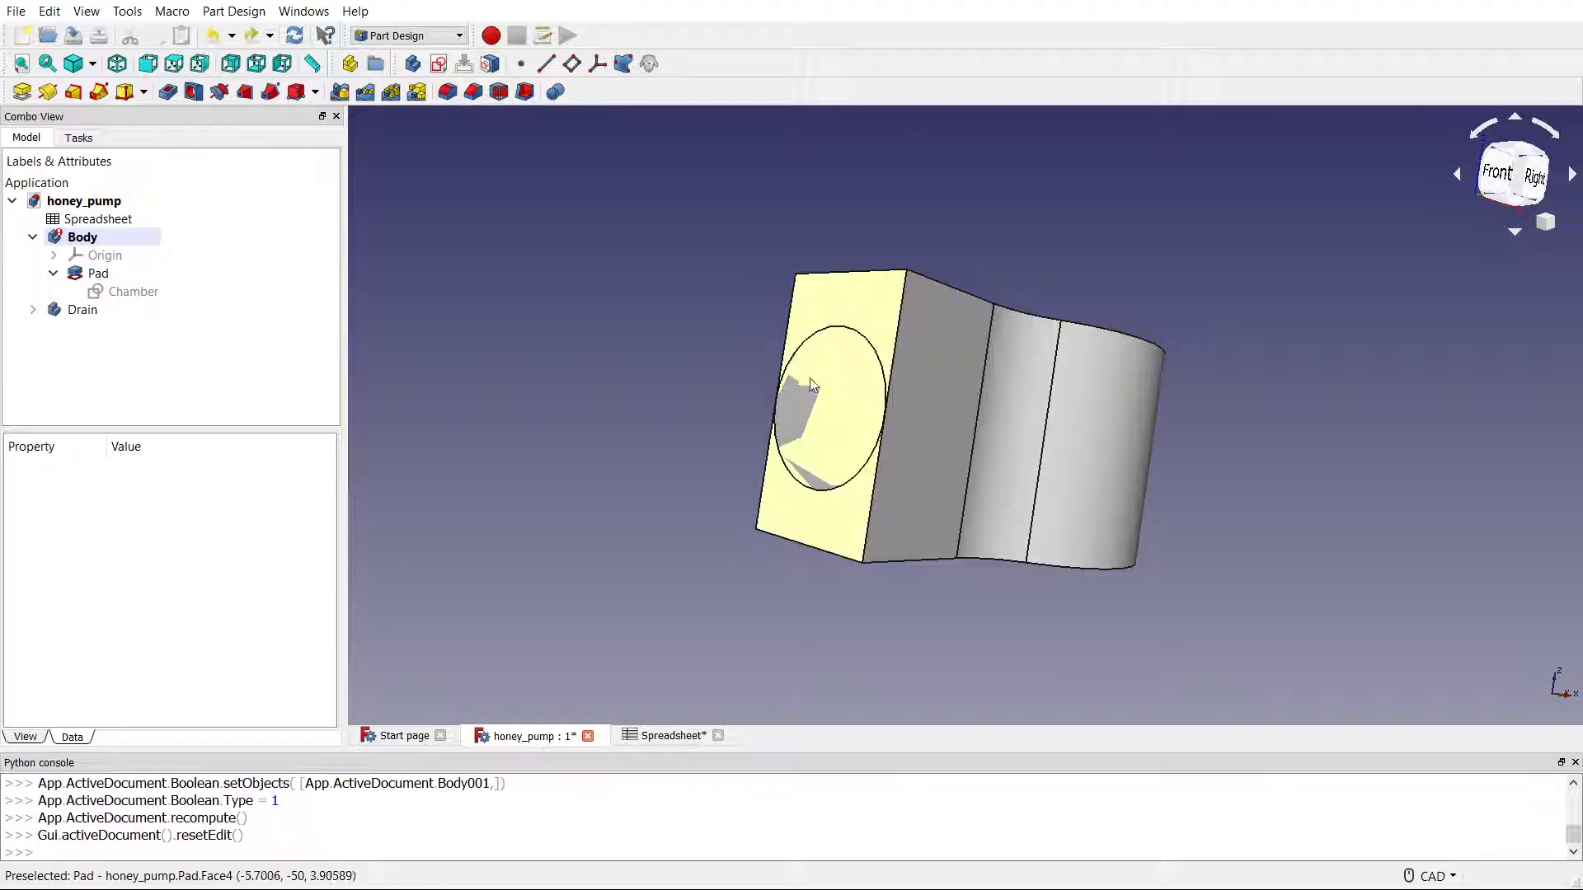
pyautogui.moveTo(858, 361)
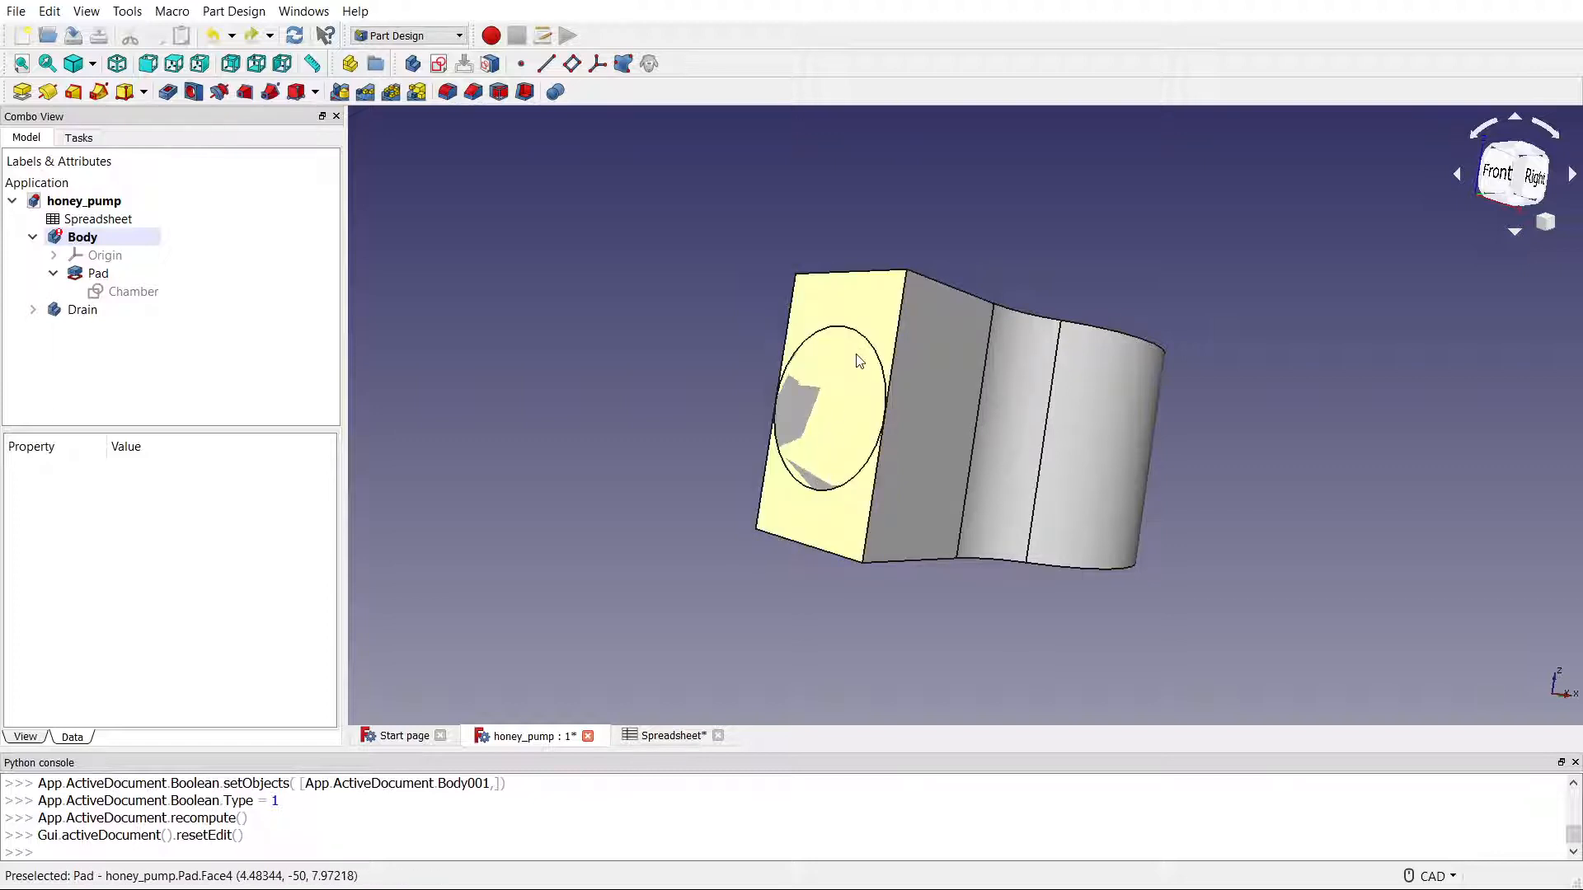
pyautogui.moveTo(841, 361)
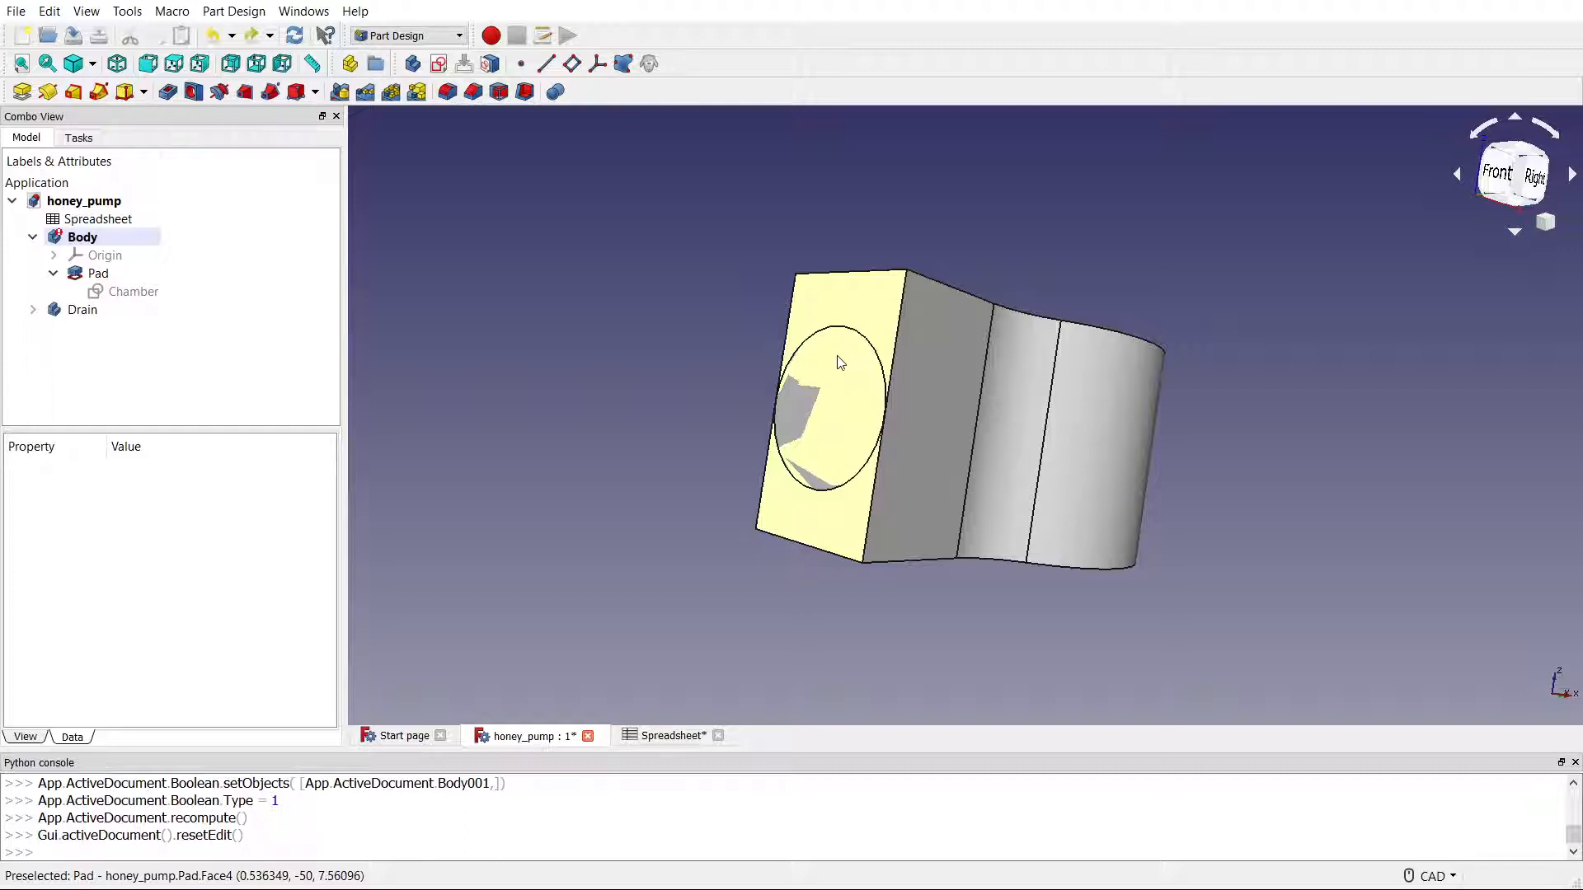
pyautogui.moveTo(871, 389)
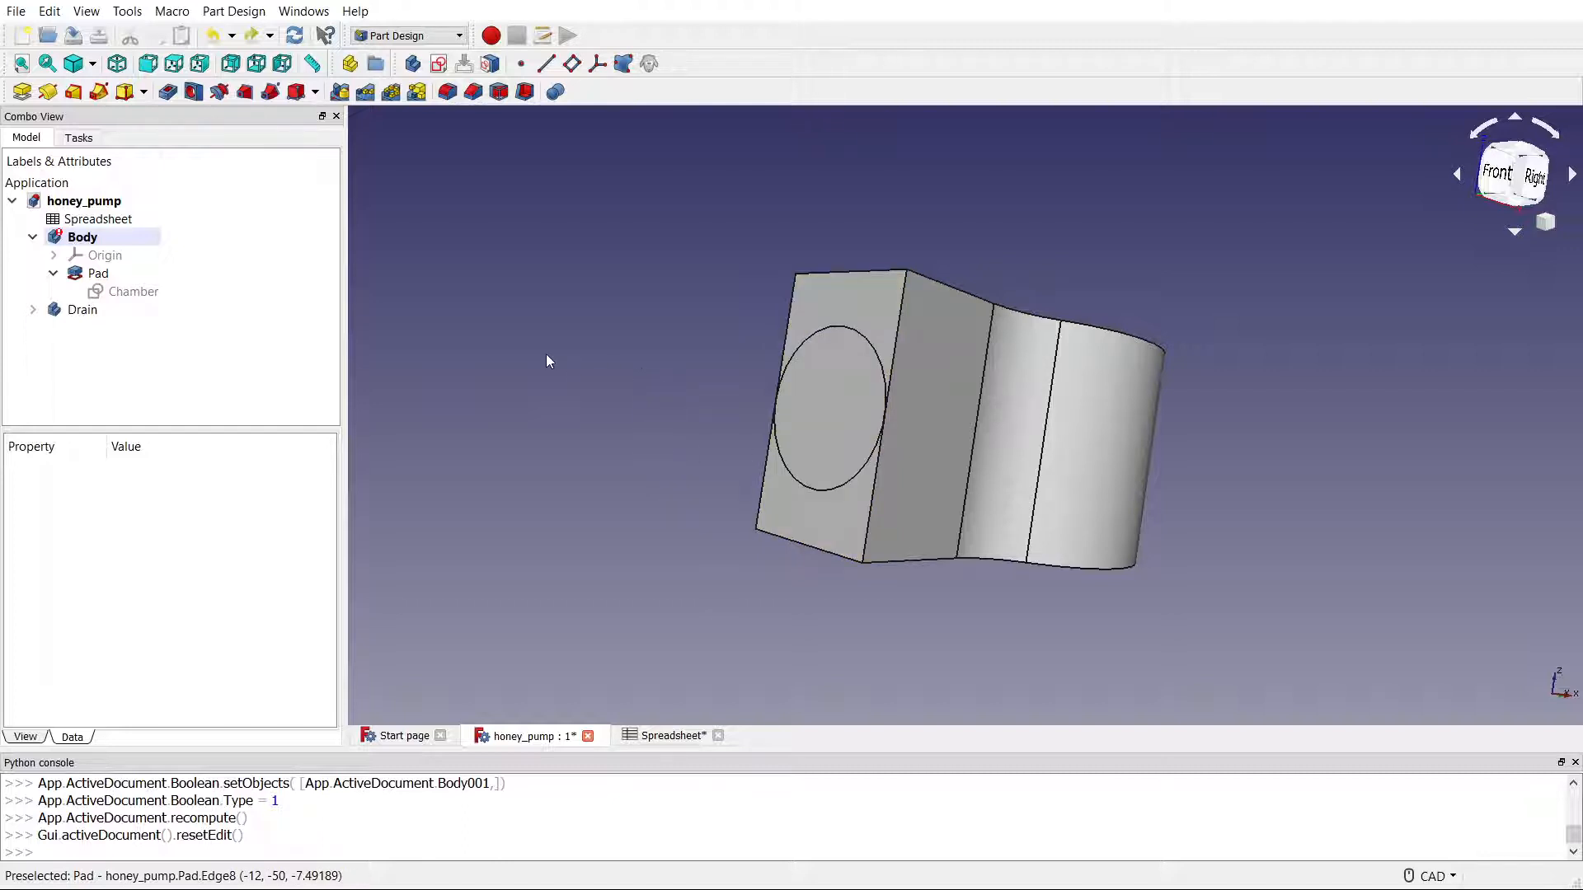
pyautogui.moveTo(547, 361); pyautogui.dragTo(682, 427)
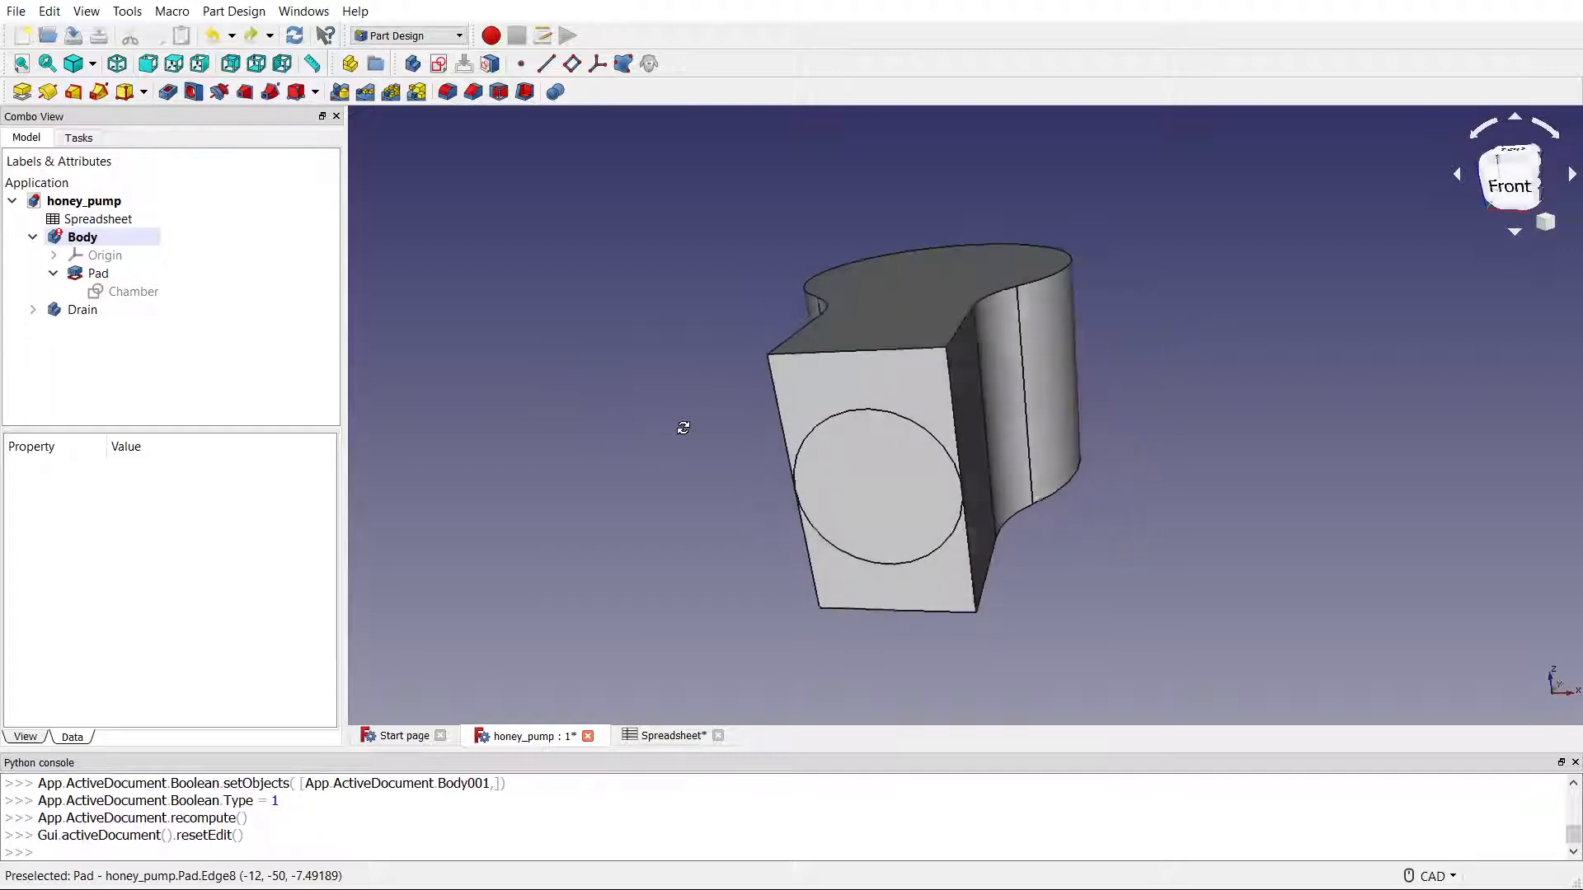
pyautogui.click(82, 310)
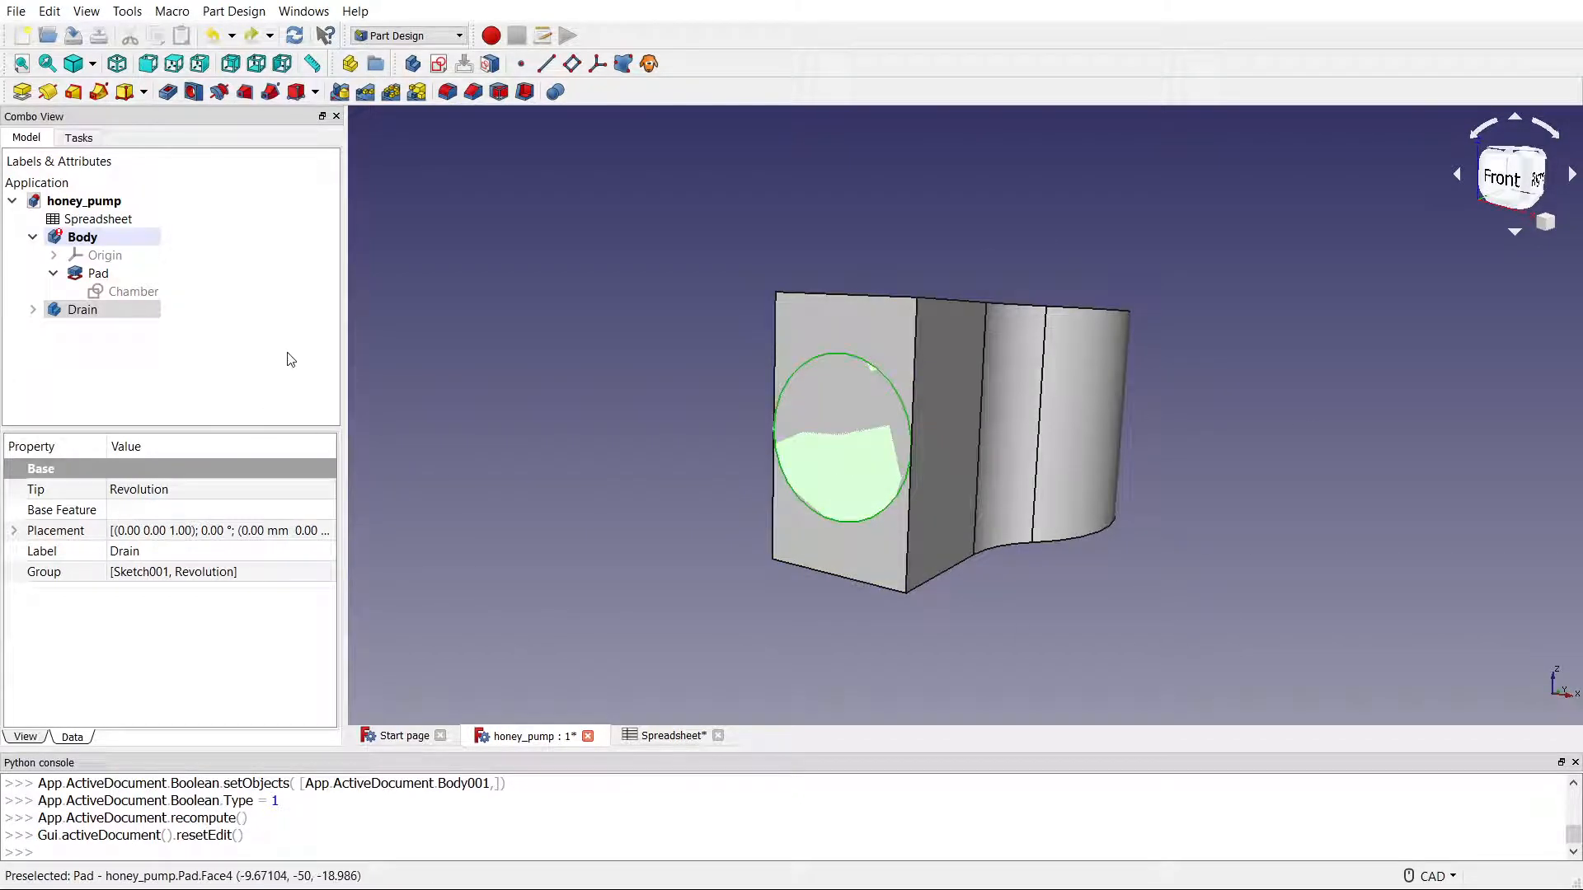
# Step: Set the Drain body's Placement y-position to 10 µm and check it from front and isometric views
pyautogui.click(13, 531)
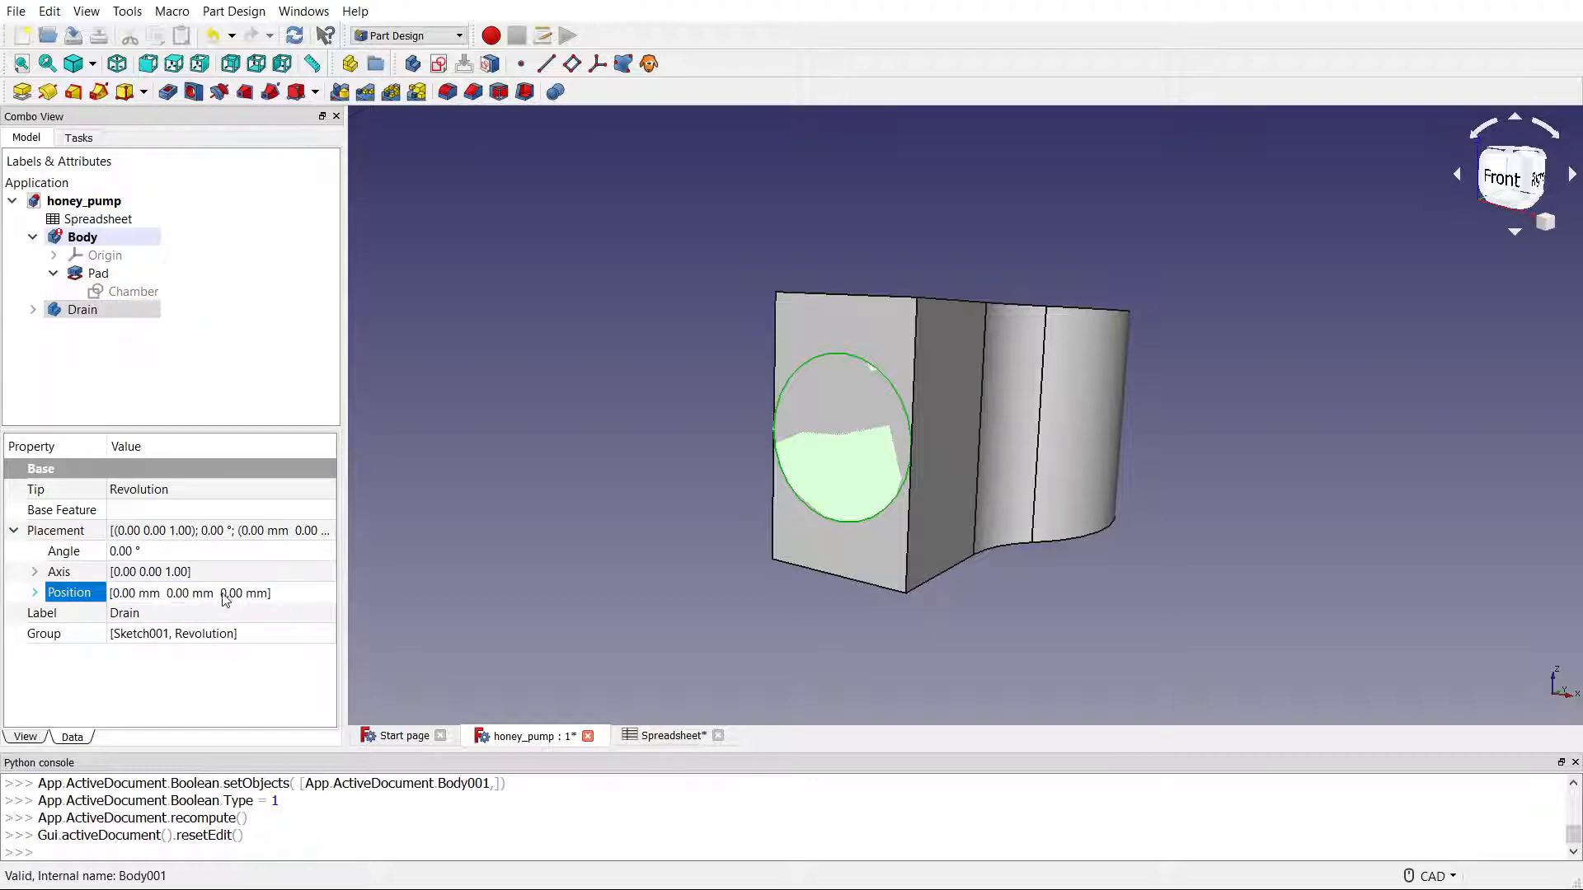
pyautogui.moveTo(180, 600)
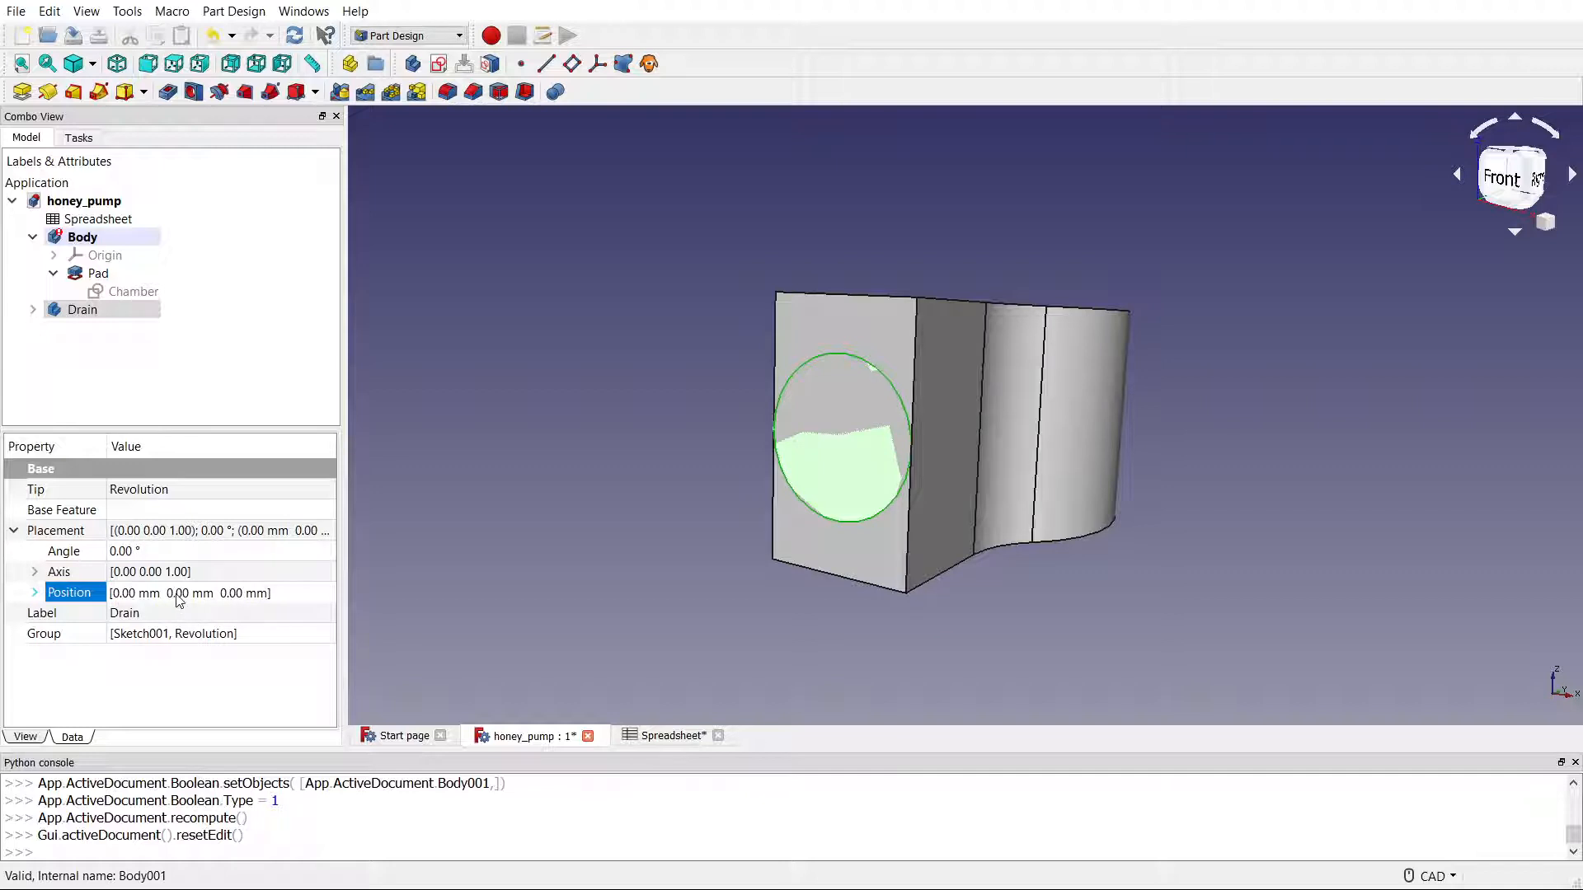
pyautogui.click(1509, 175)
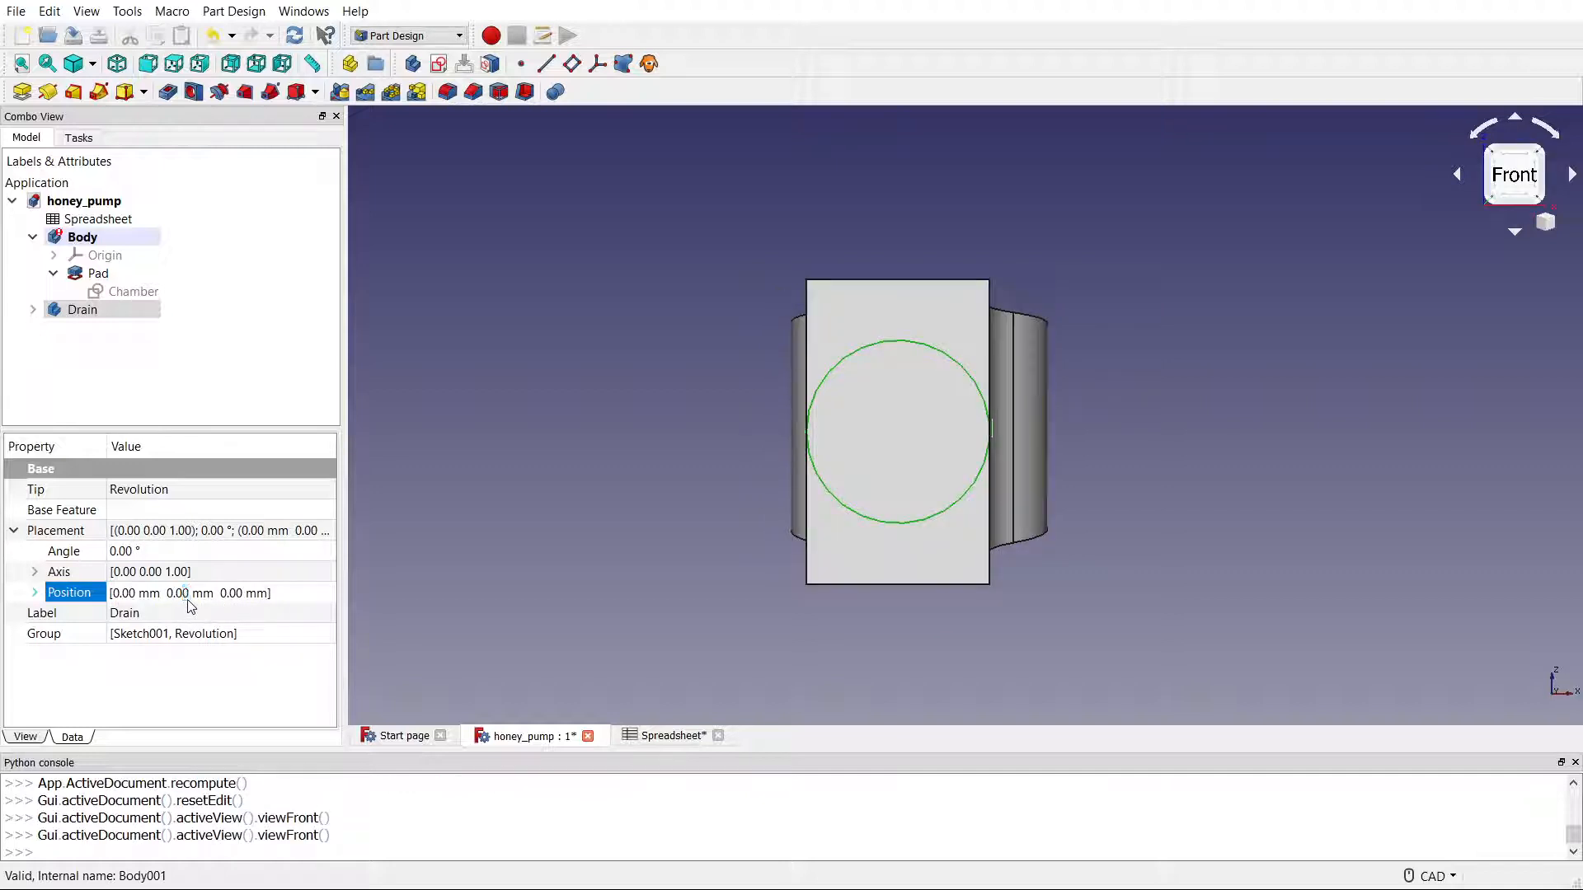
pyautogui.click(34, 592)
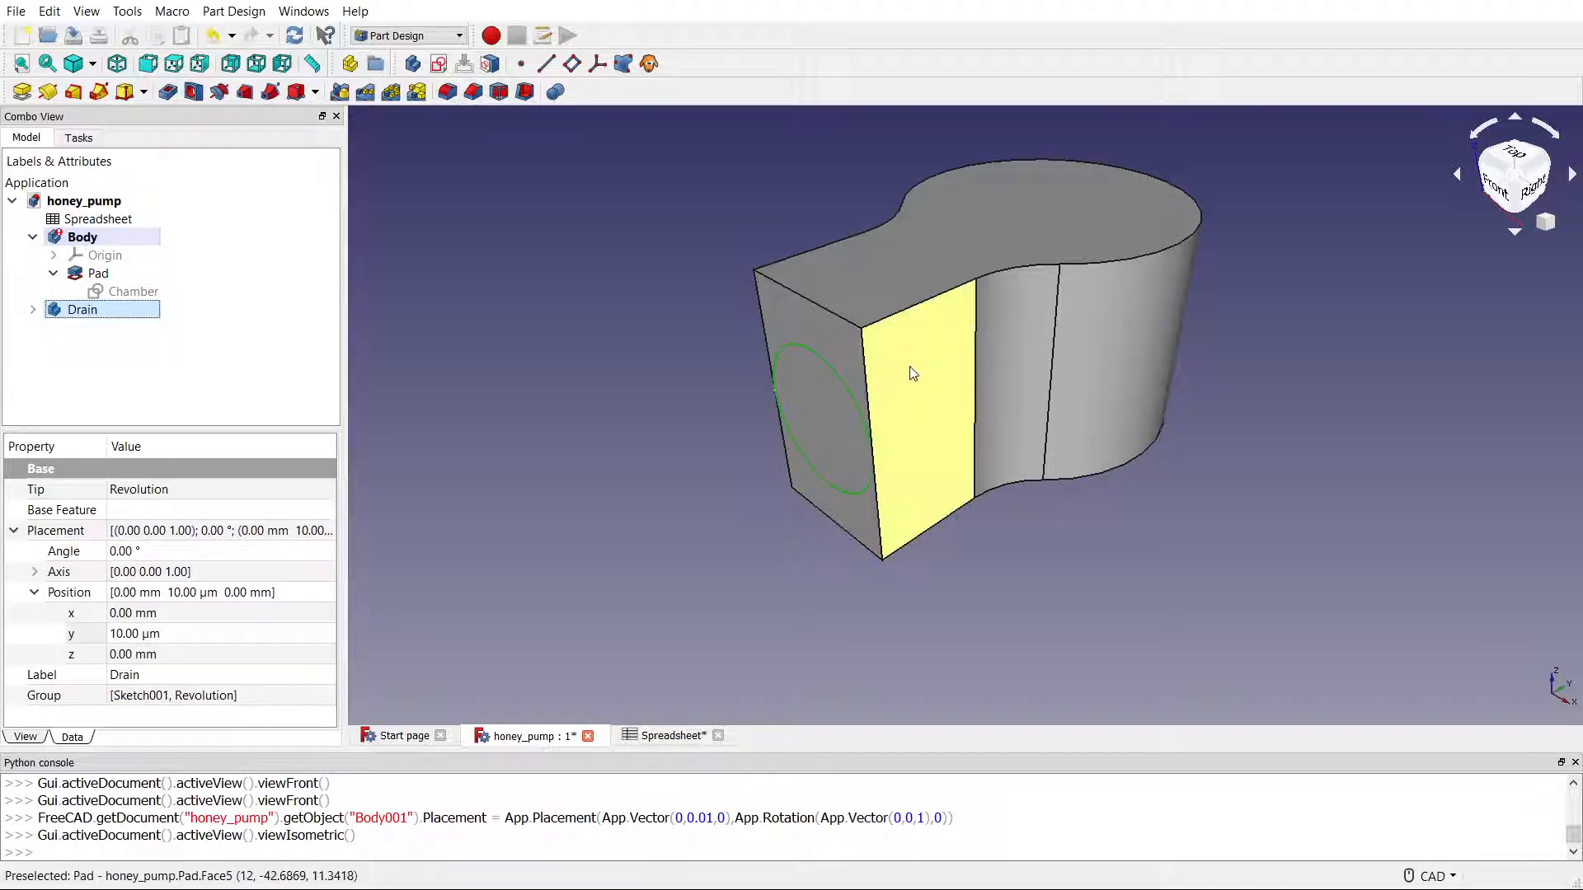
pyautogui.click(533, 559)
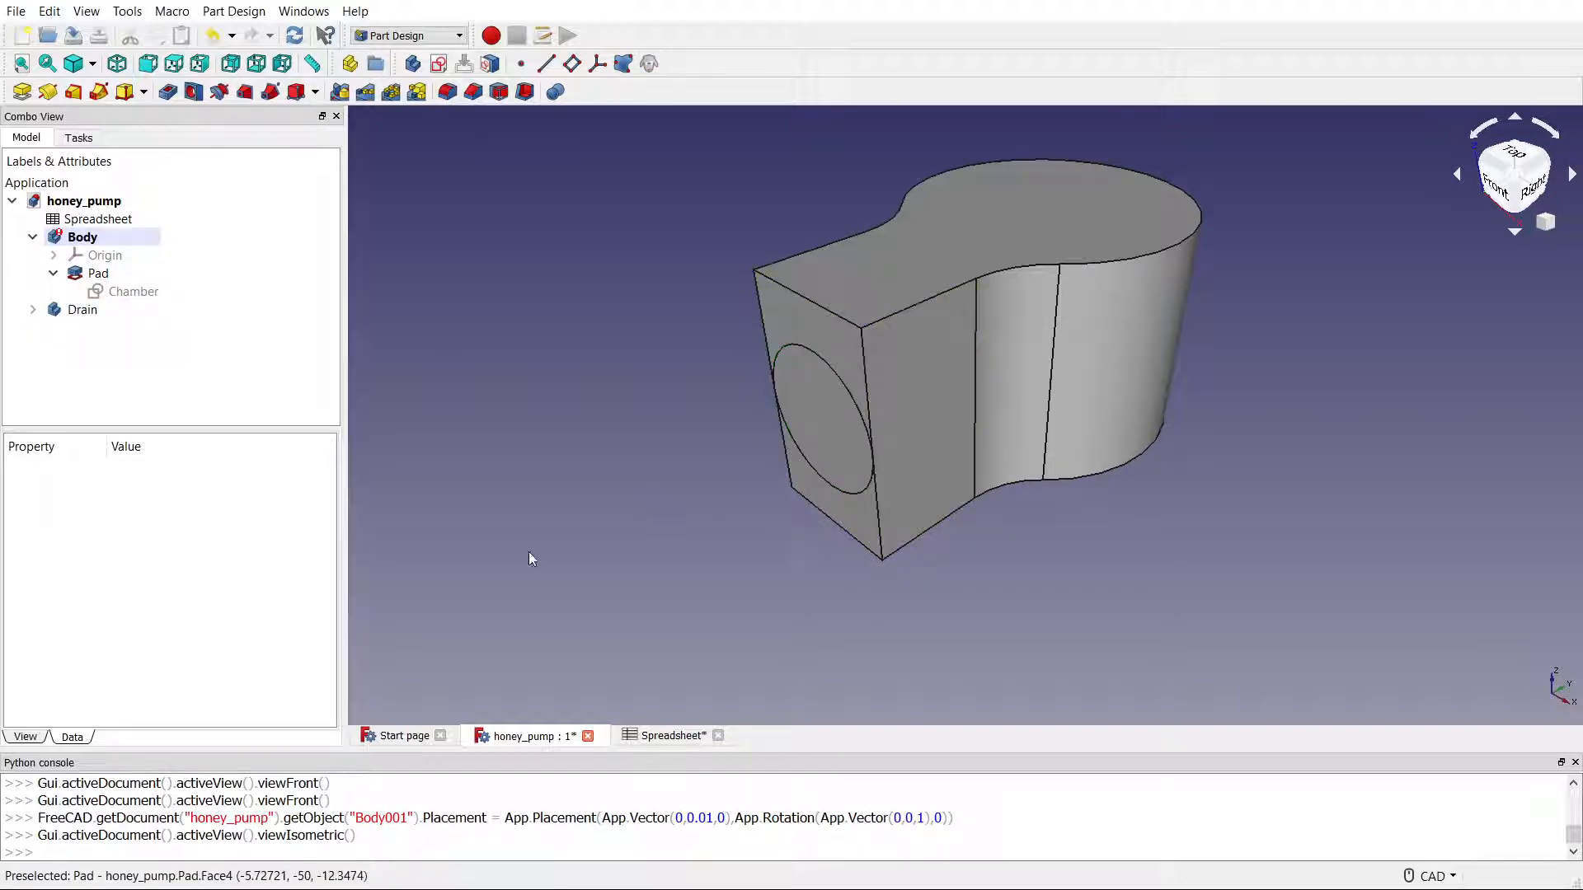
# Step: Add another Boolean cut of Drain from the pump Body and activate the Drain body
pyautogui.click(82, 238)
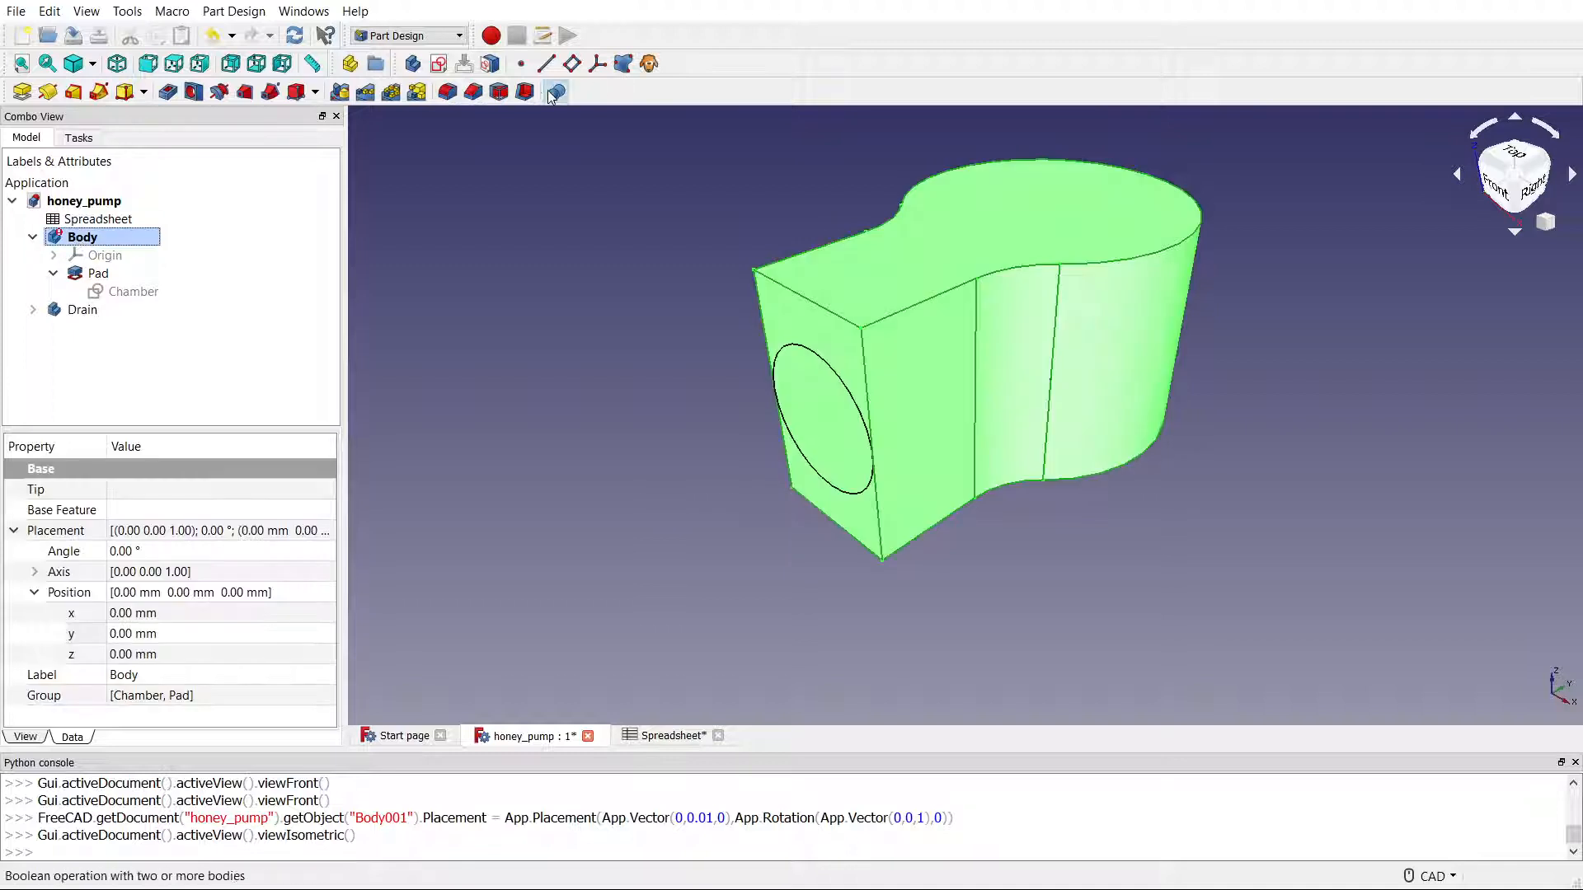
pyautogui.click(556, 91)
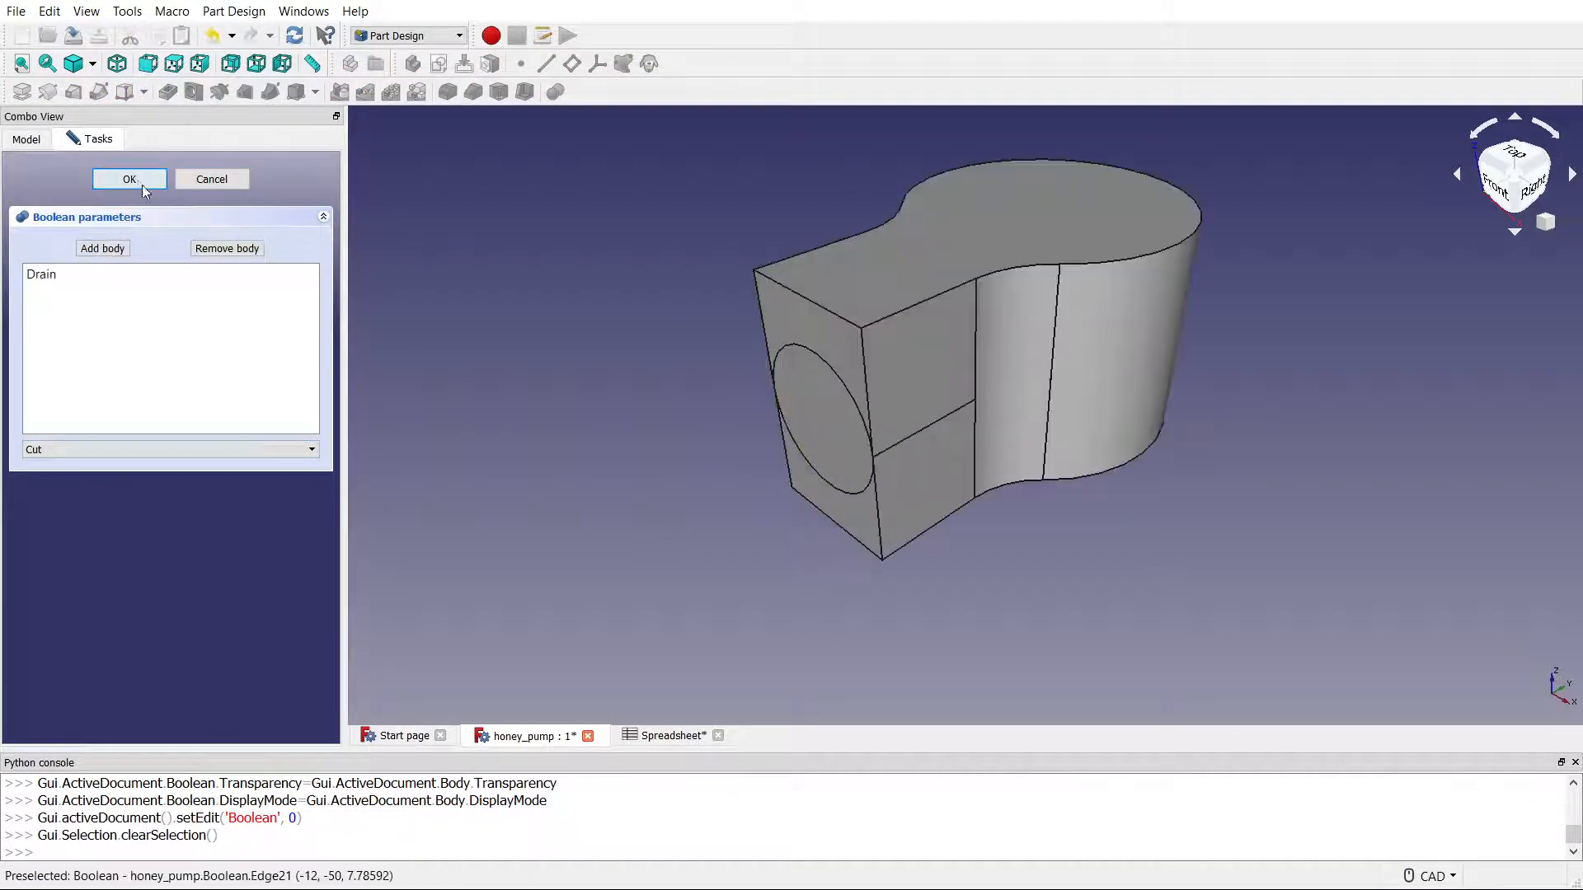
pyautogui.click(128, 178)
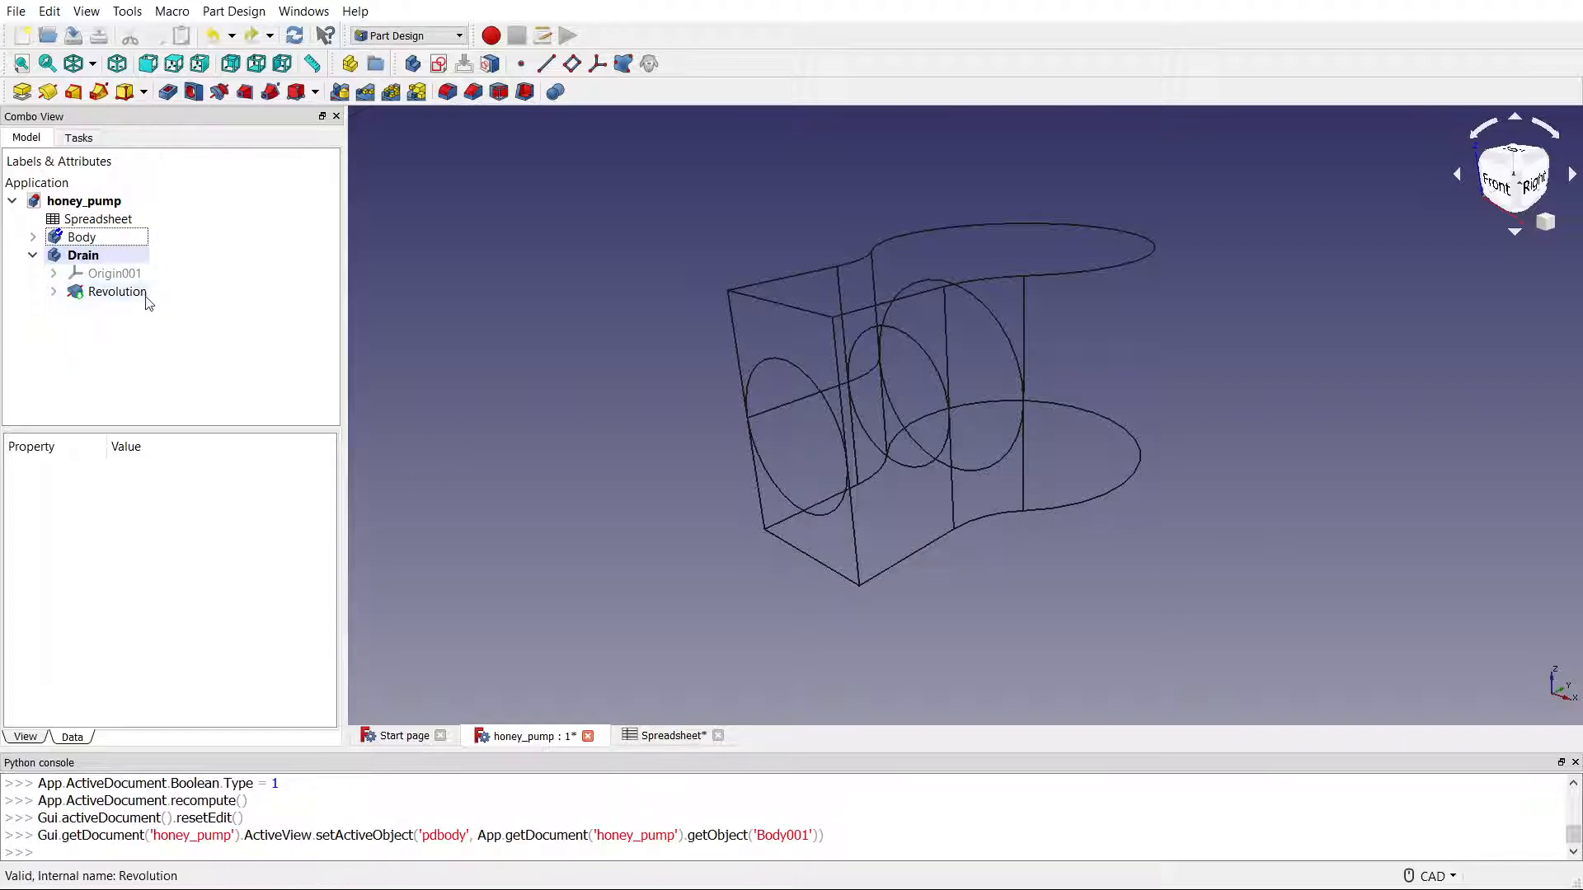
# Step: Change the Drain body's Placement y-position to −10 µm
pyautogui.click(82, 253)
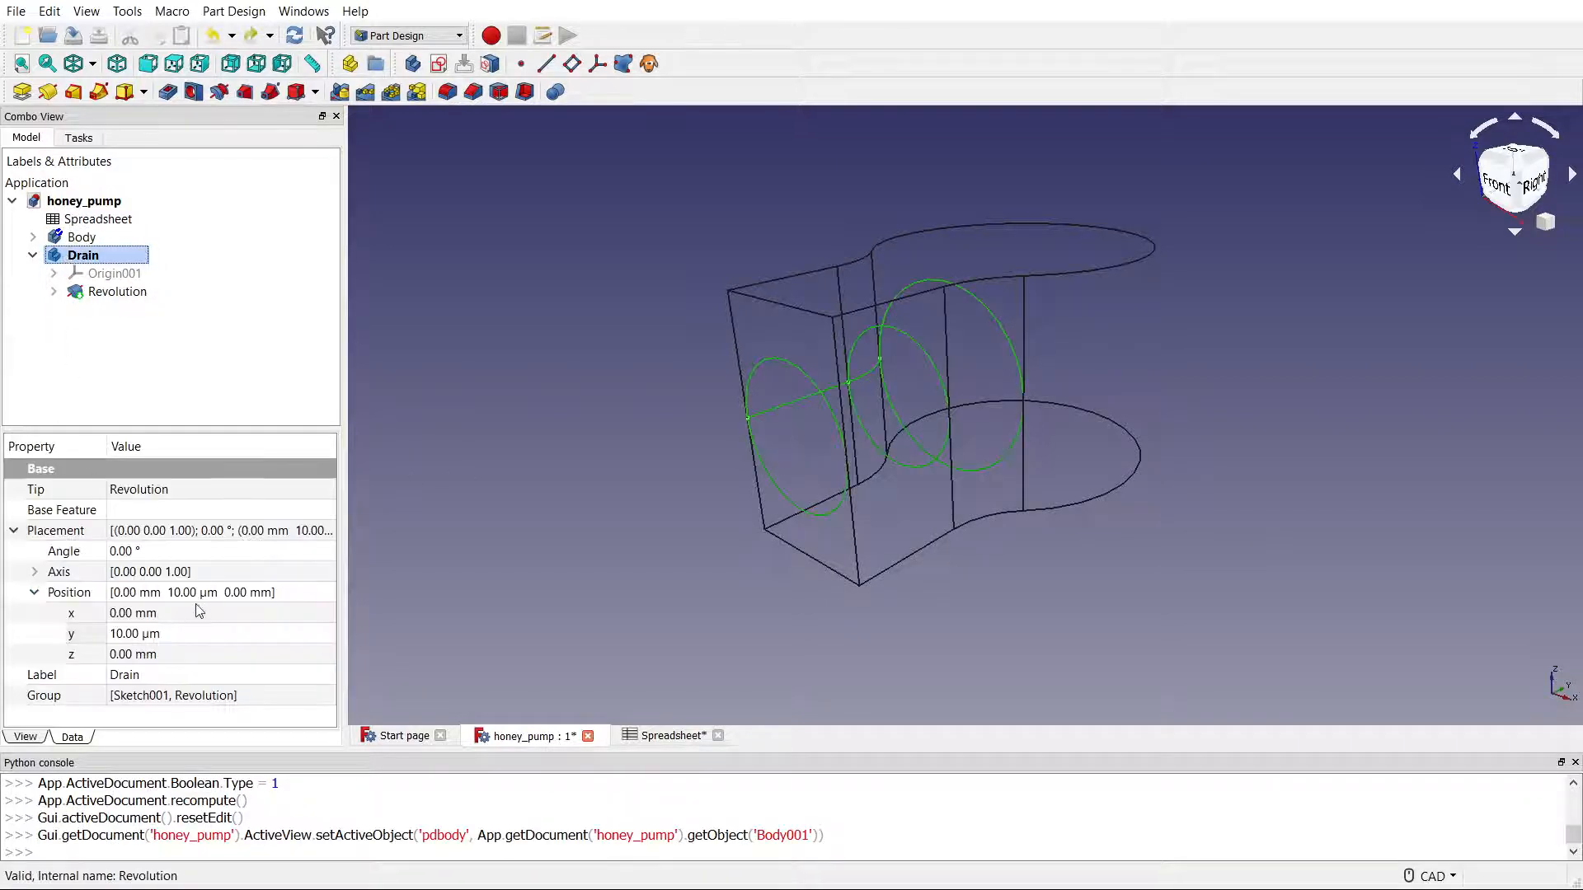
pyautogui.click(69, 592)
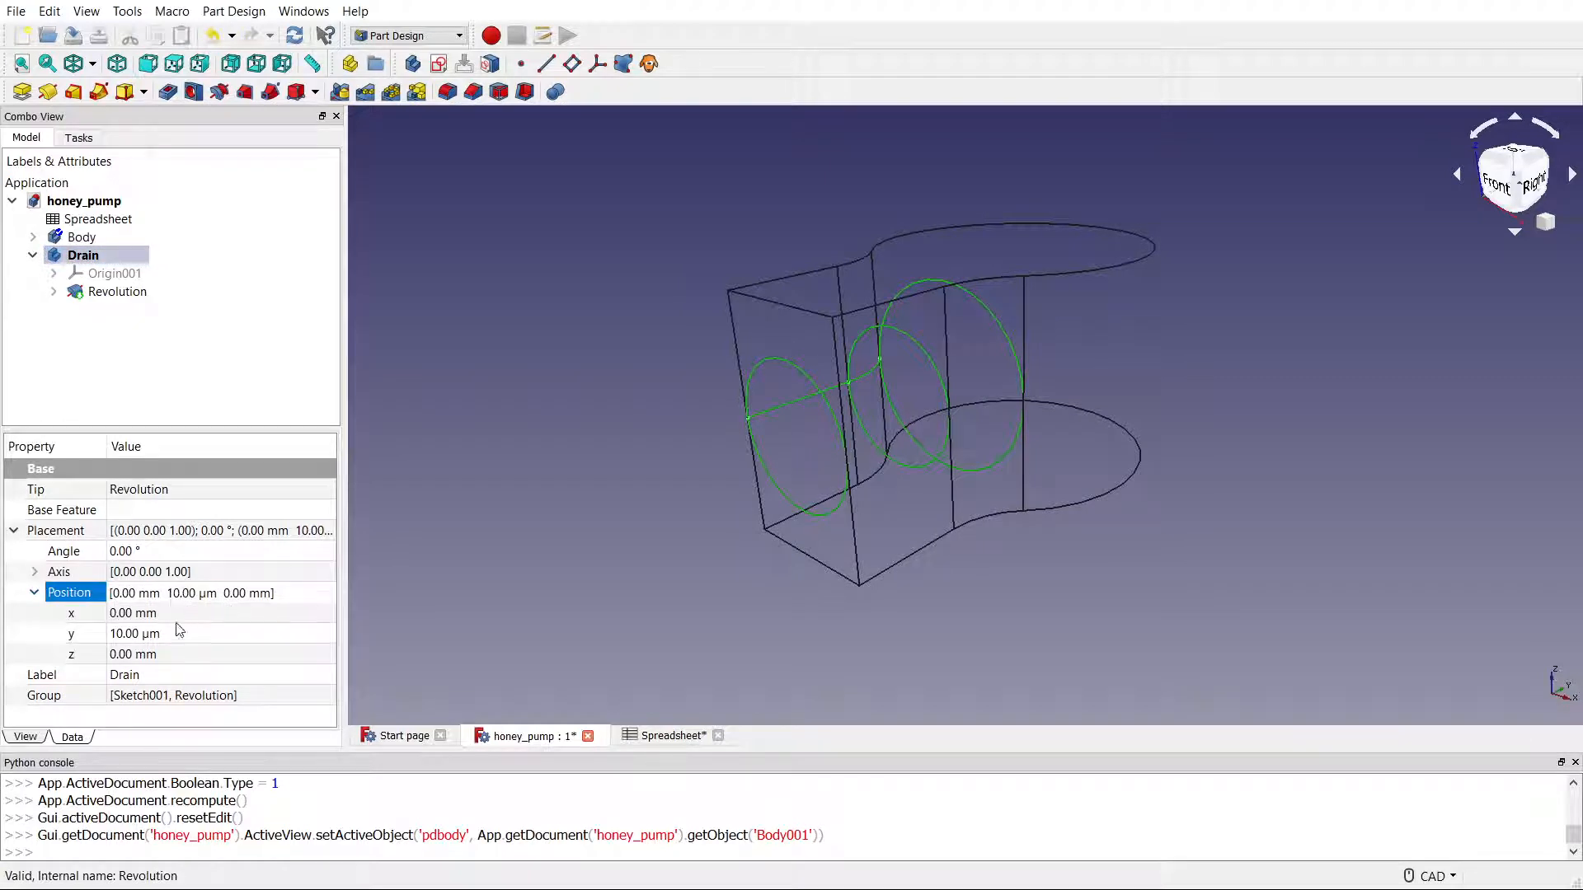
pyautogui.click(181, 633)
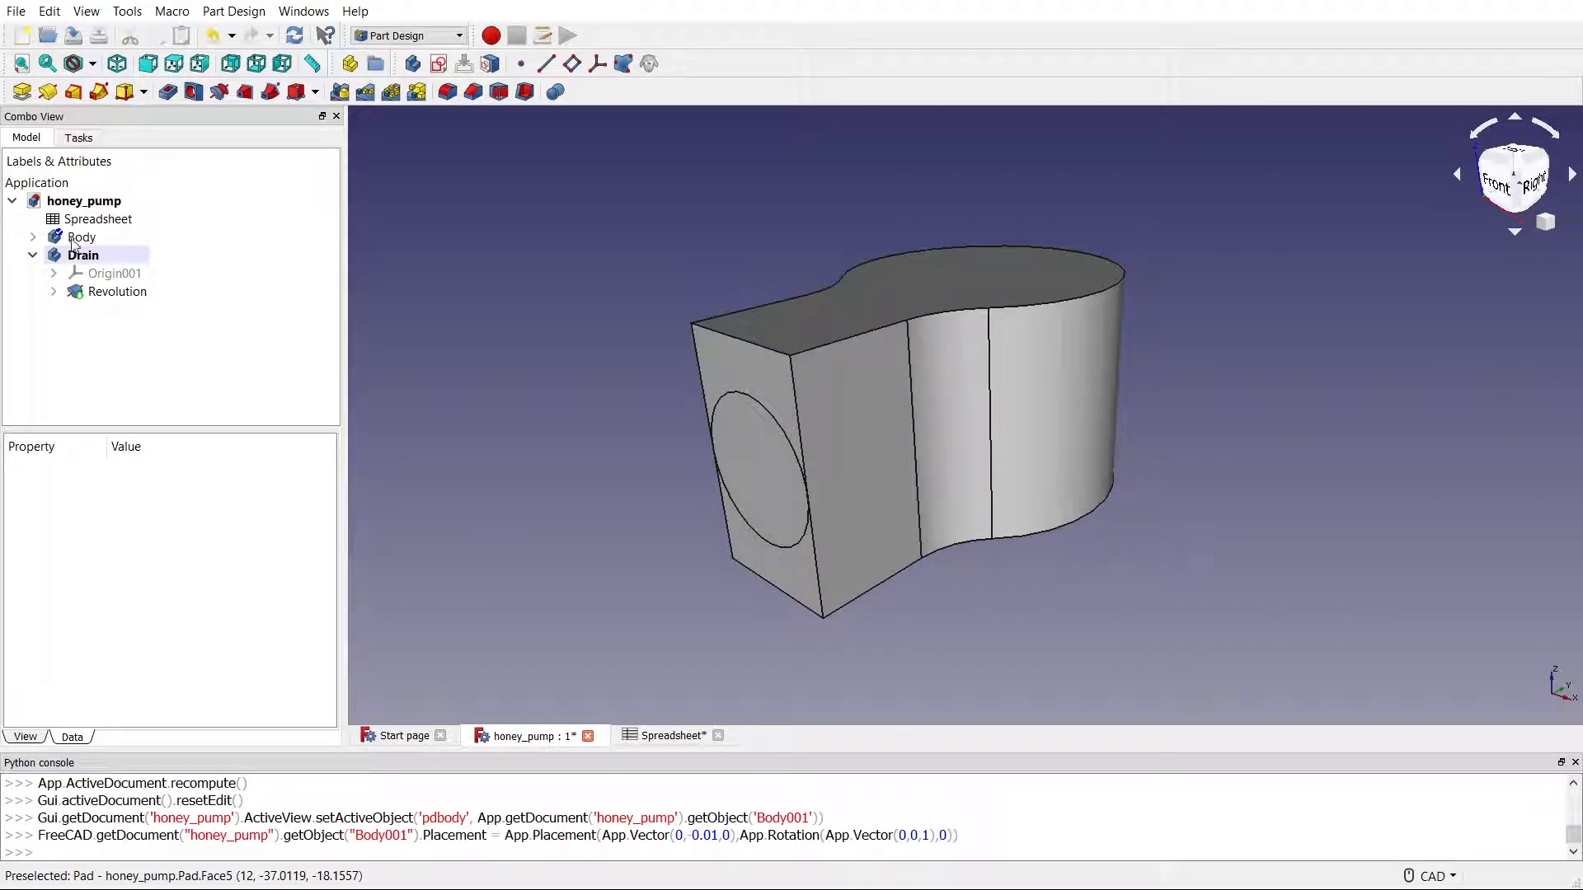
# Step: Confirm a Boolean cut of Drain from Body that opens the round drain hole in the front face
pyautogui.click(82, 237)
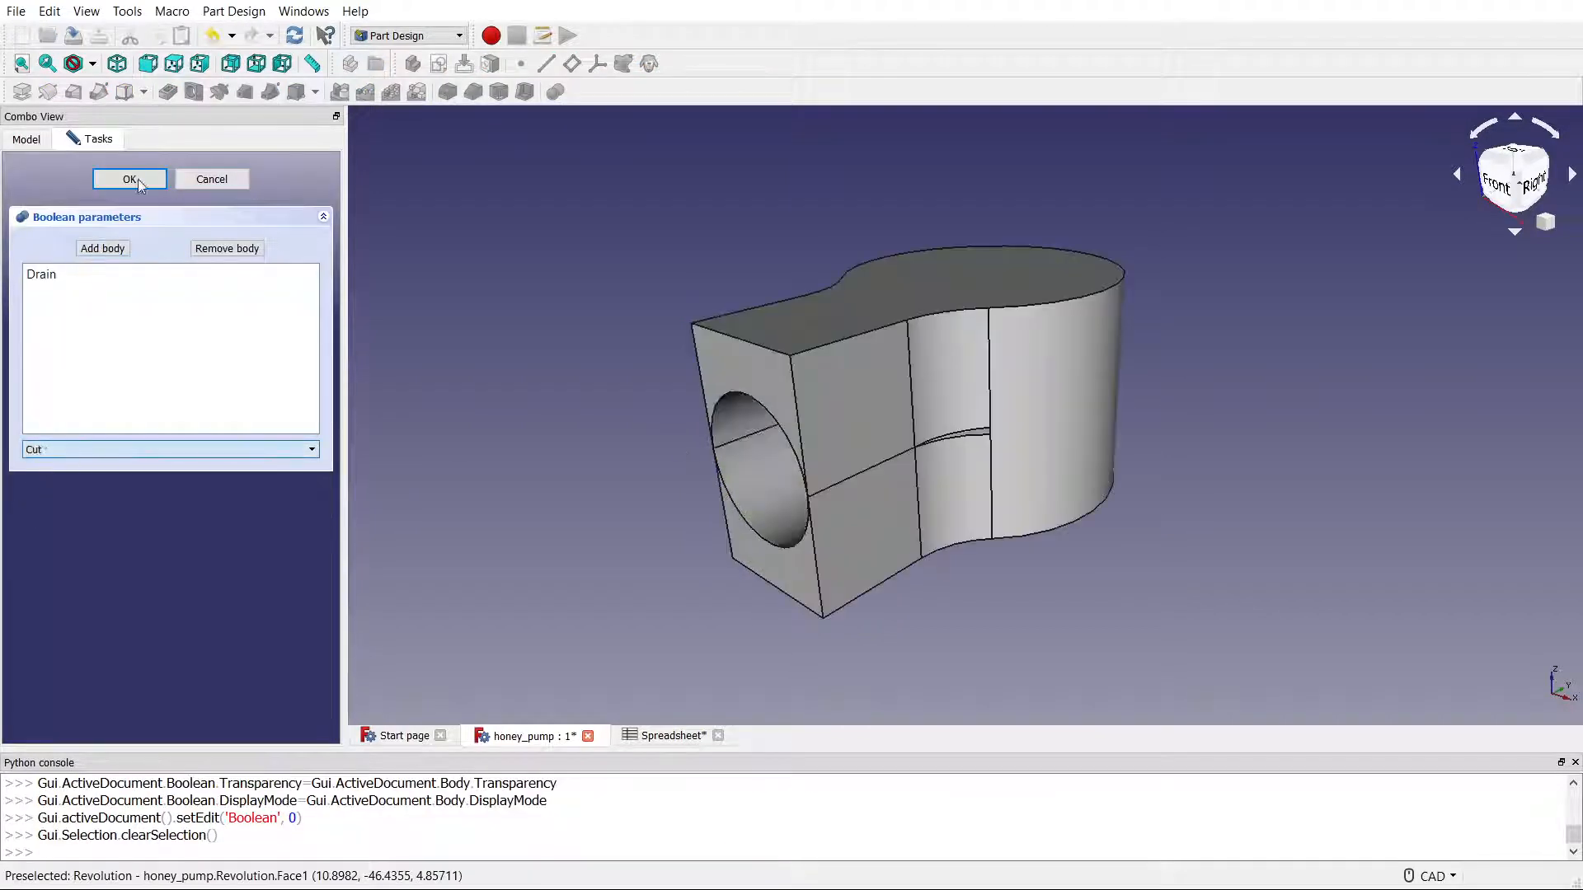
pyautogui.click(129, 178)
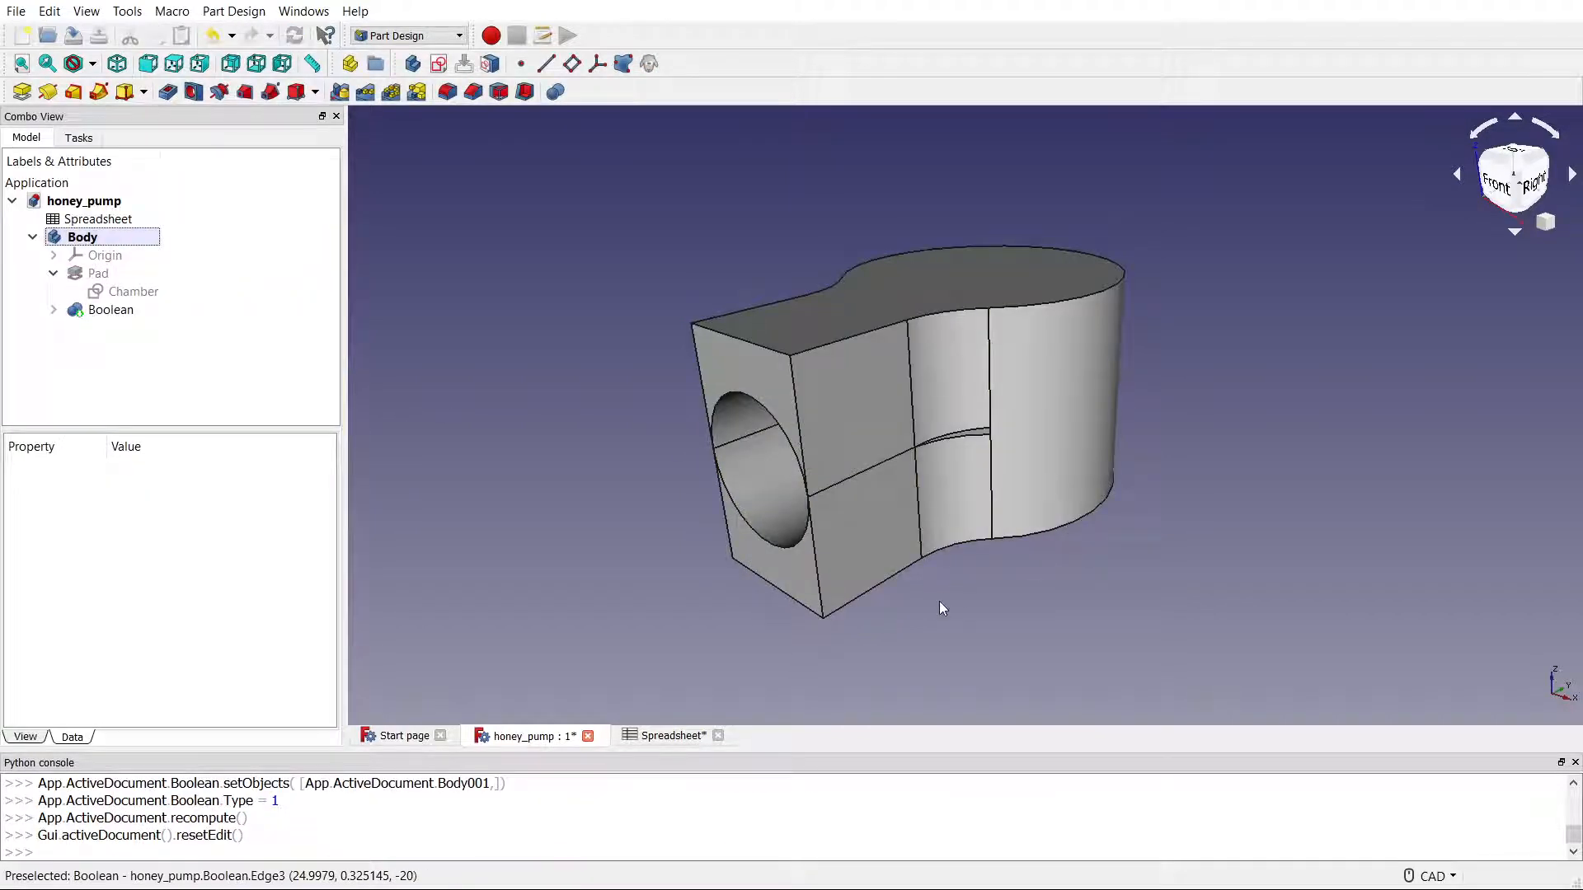